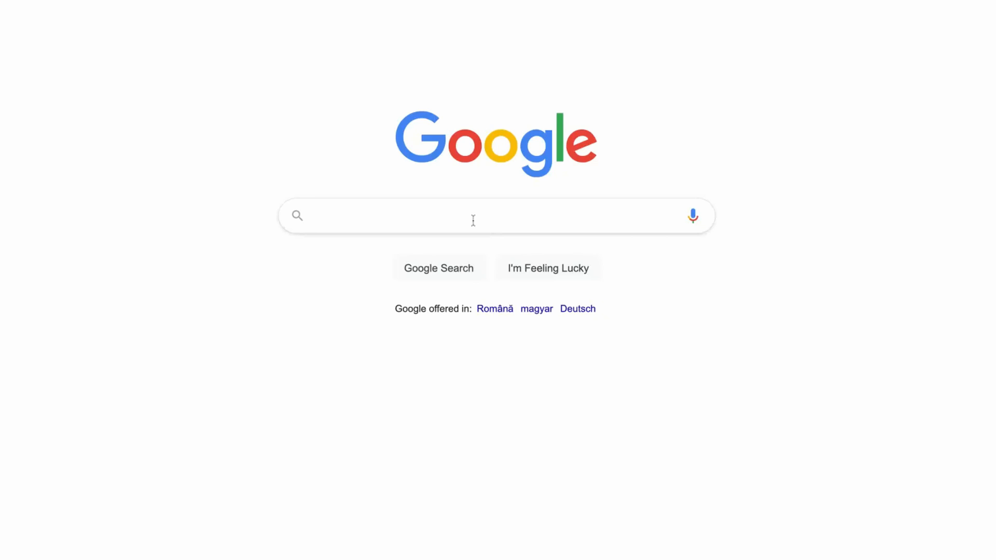
Step: Run a Google search for 'open source projects for beginners' and look through the results
type("open source")
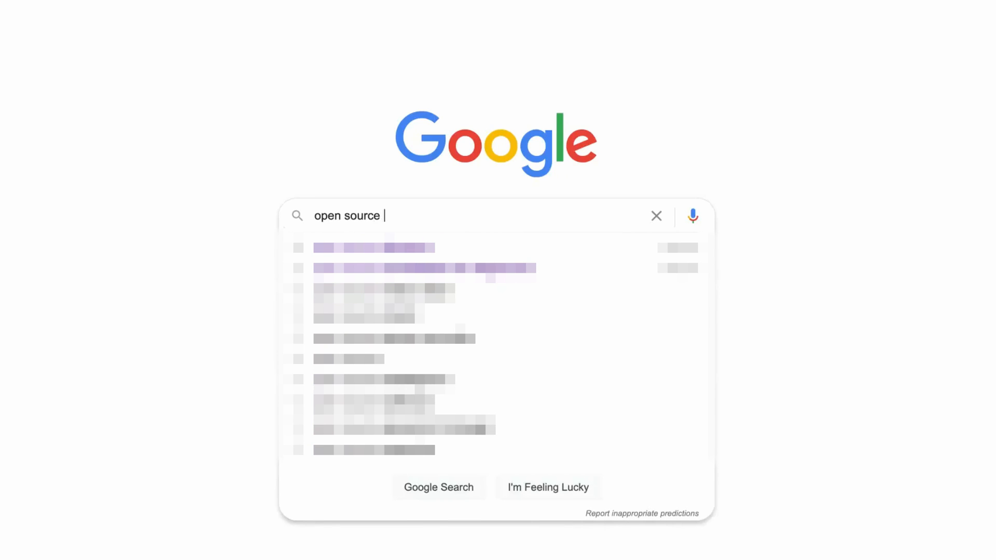
type("projects f")
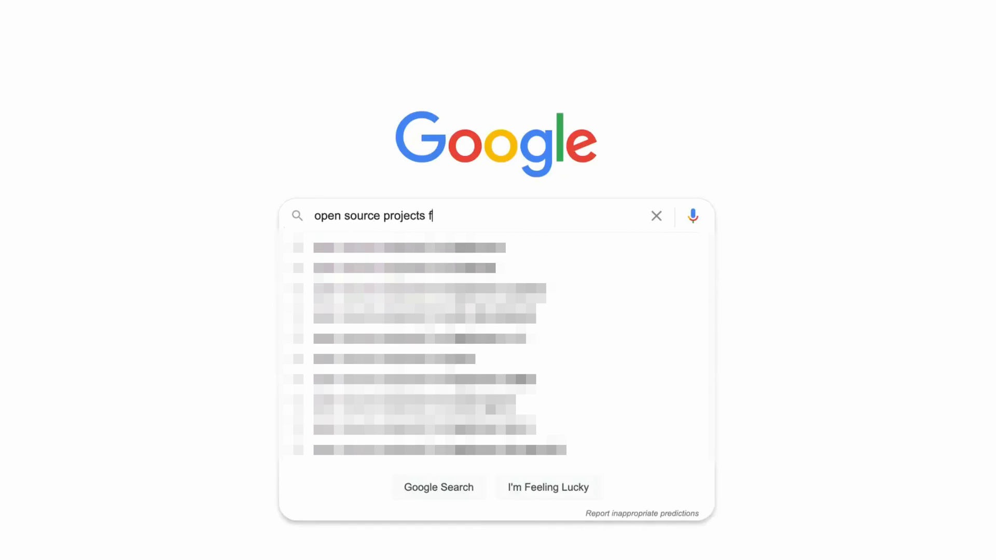
type("or beginn")
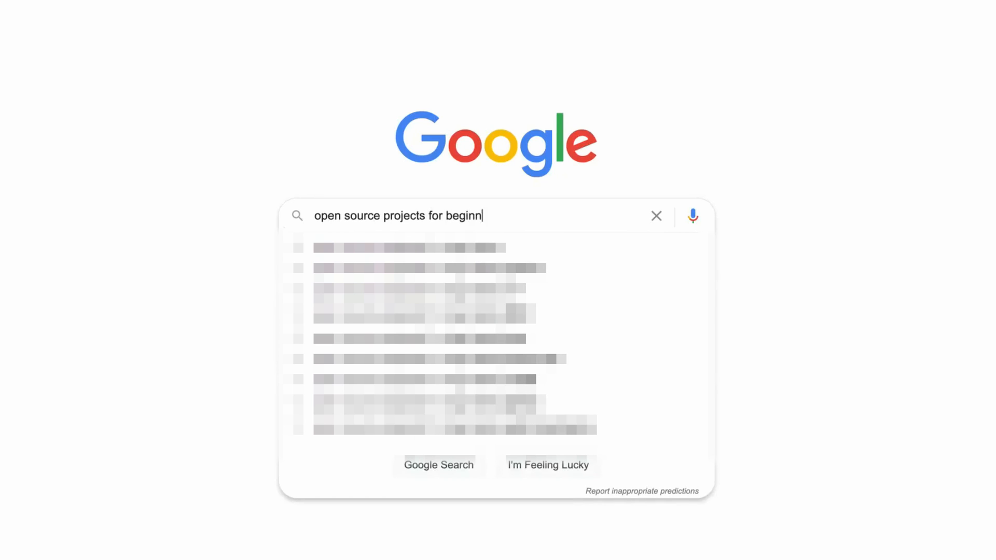
key("Return")
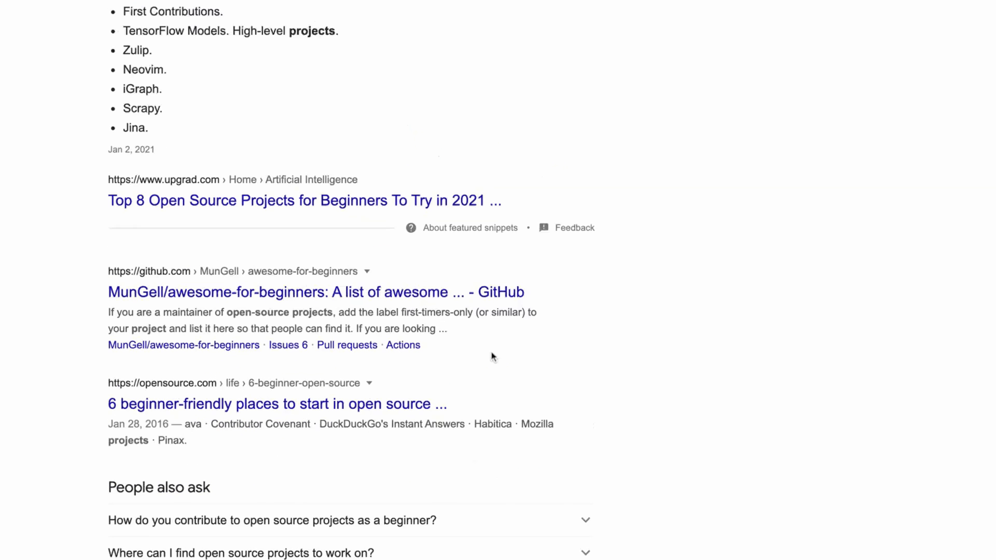
scroll("down", 3)
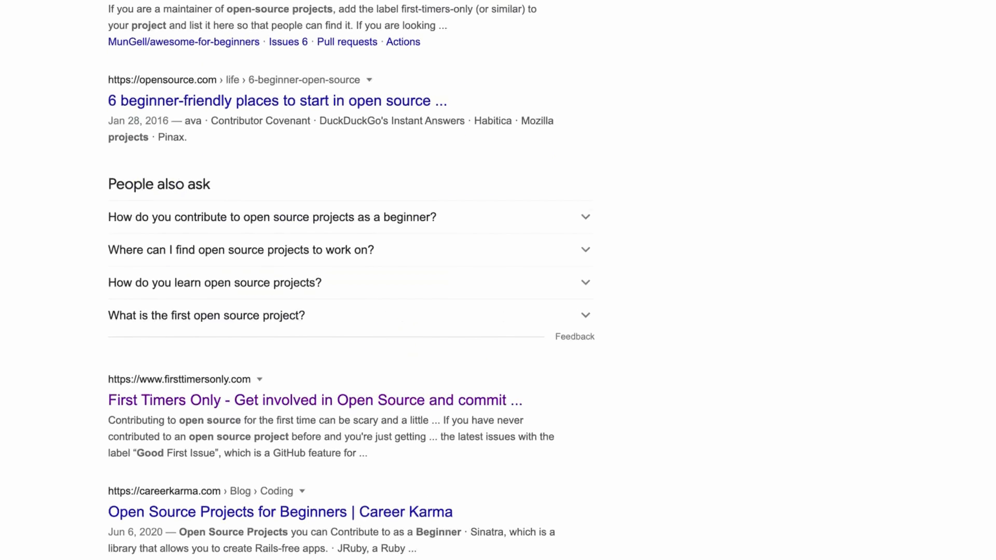
scroll("down", 3)
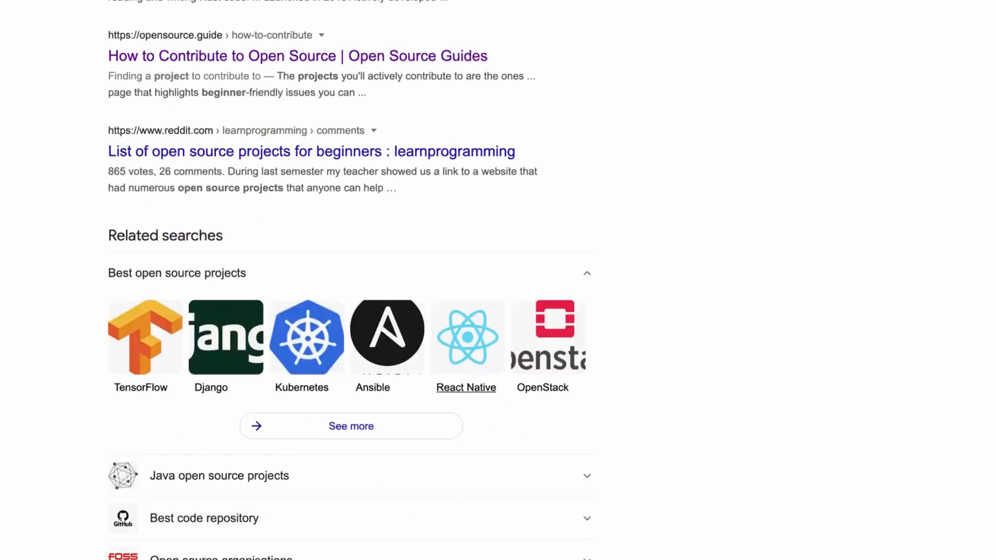
scroll("down", 3)
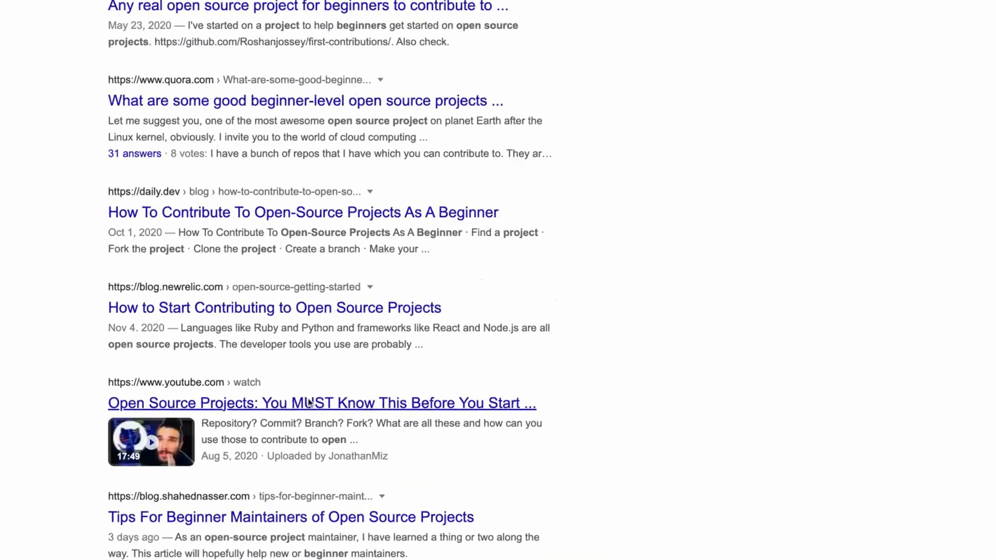
Step: From the Dillinger 'Find a project' list, follow the goodfirstissues.com link into a new tab
left_click(63, 12)
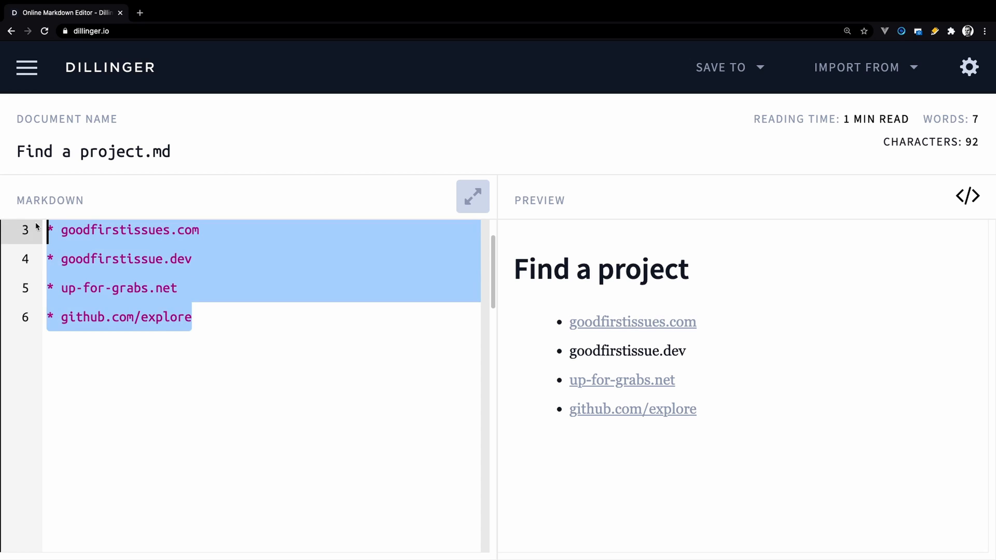
mouse_move(156, 403)
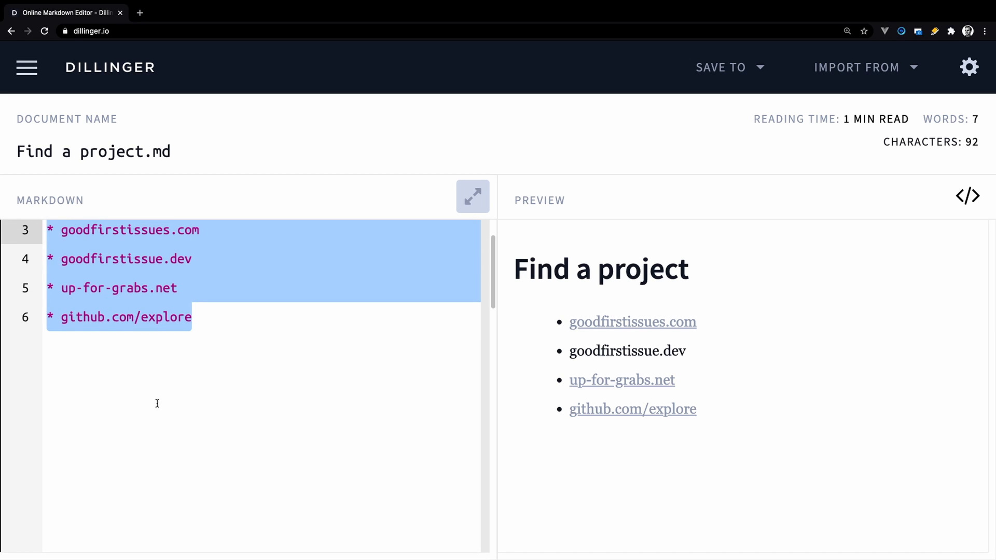
mouse_move(179, 337)
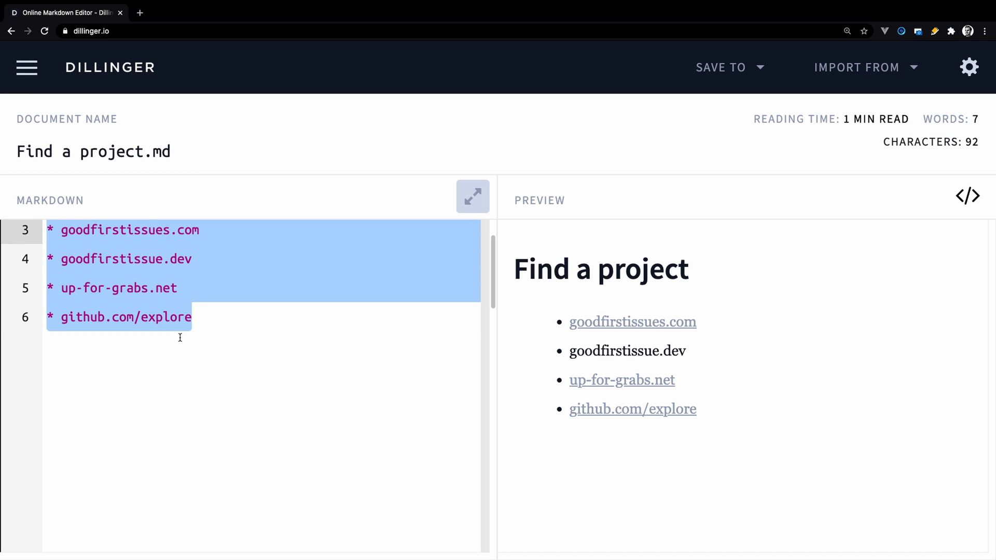
left_click(123, 229)
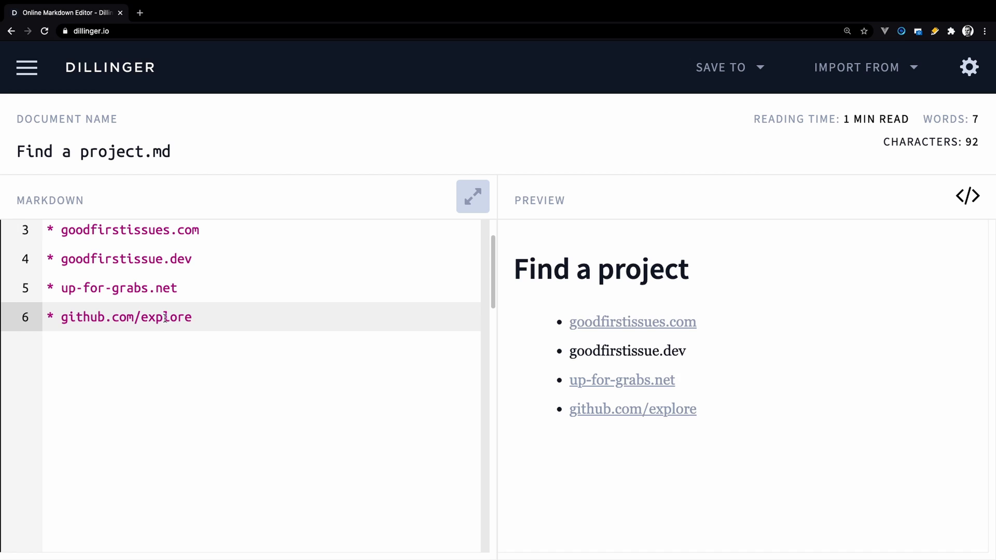
left_click(632, 322)
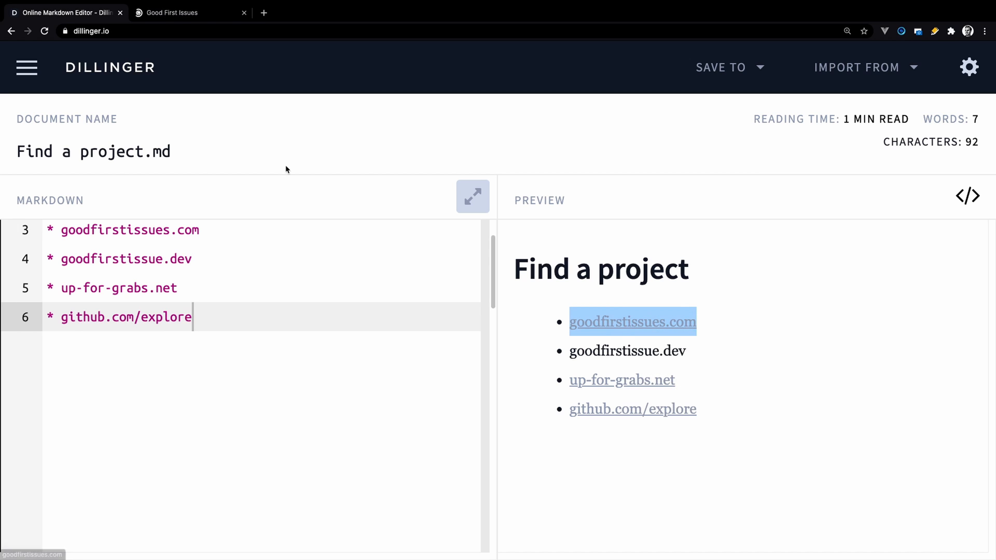
Step: Filter the Good First Issues list to the JavaScript programming language
left_click(177, 13)
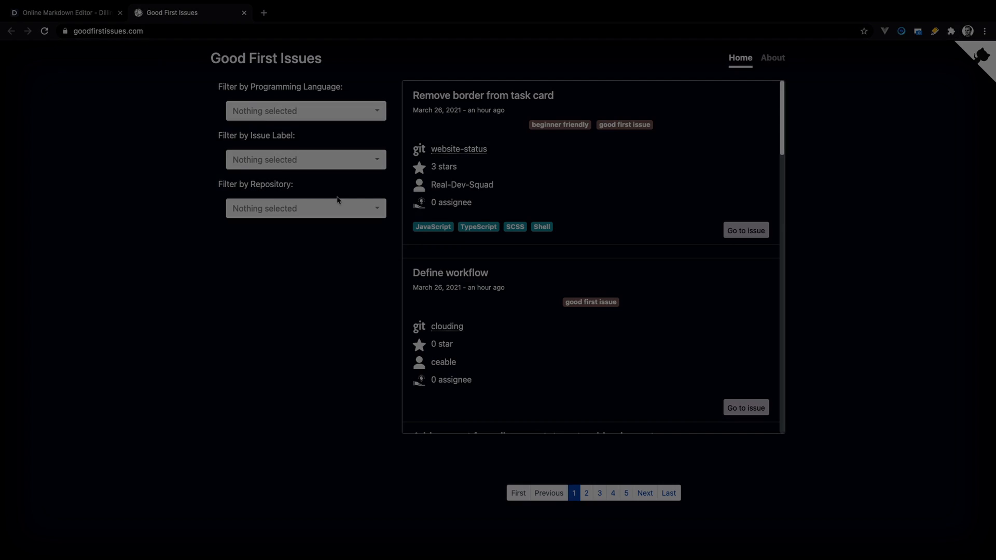
scroll("down", 3)
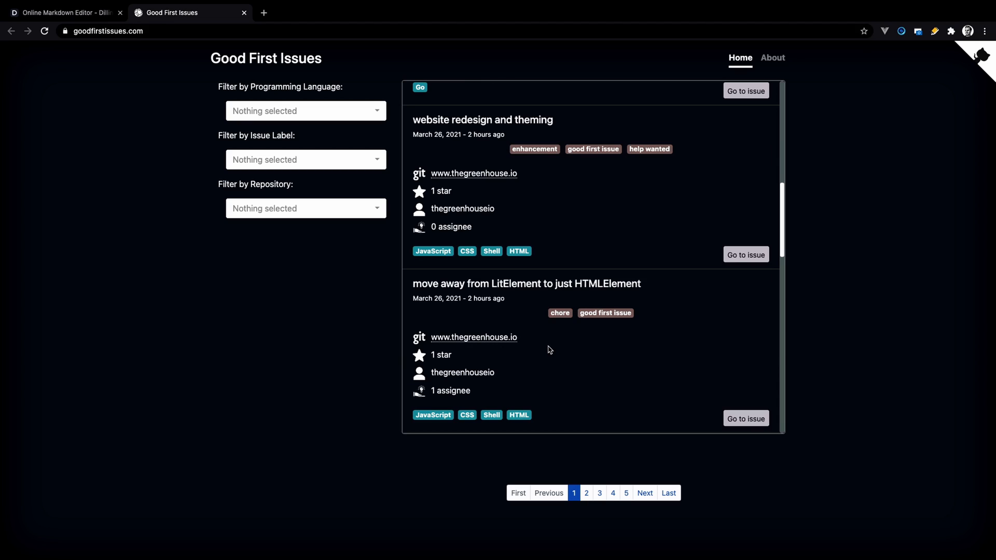
scroll("down", 3)
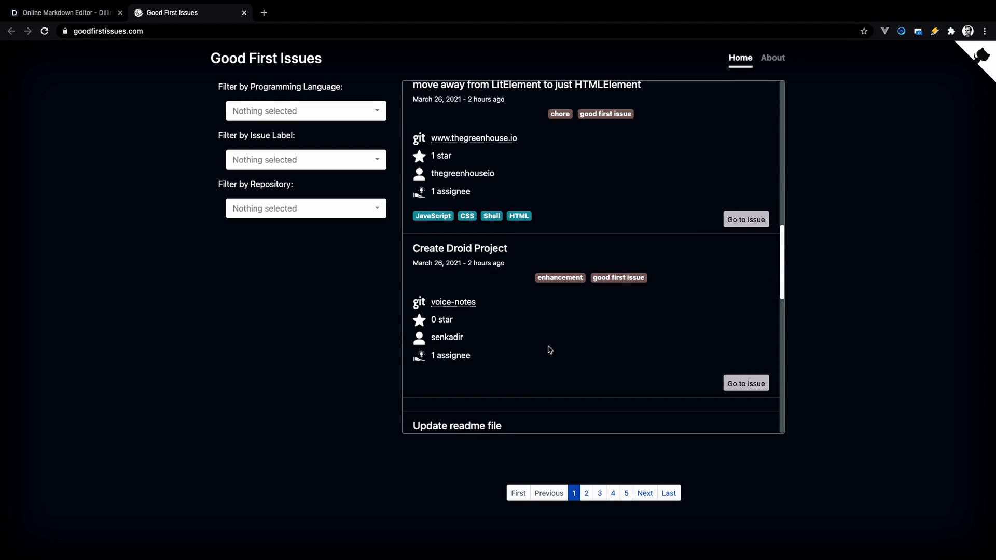
left_click(305, 111)
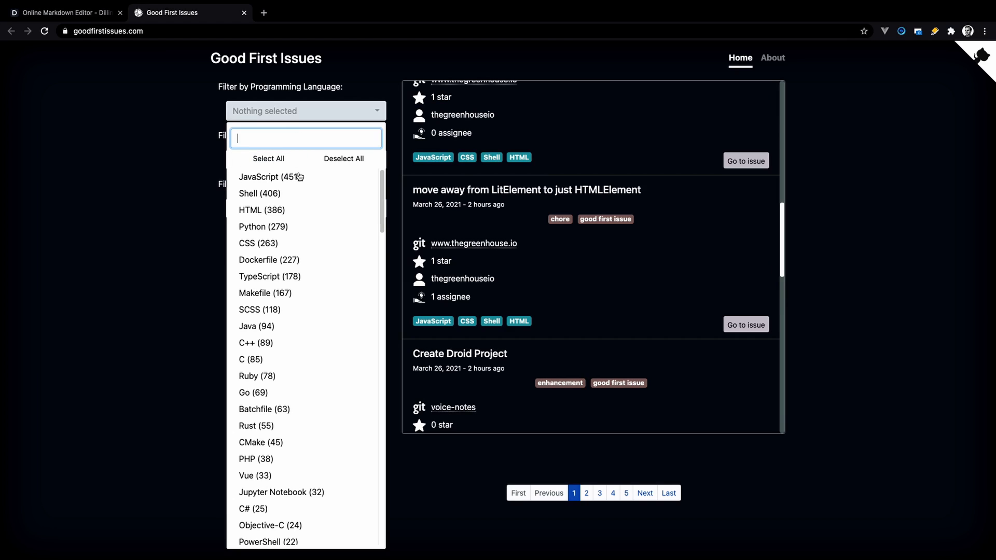
left_click(260, 176)
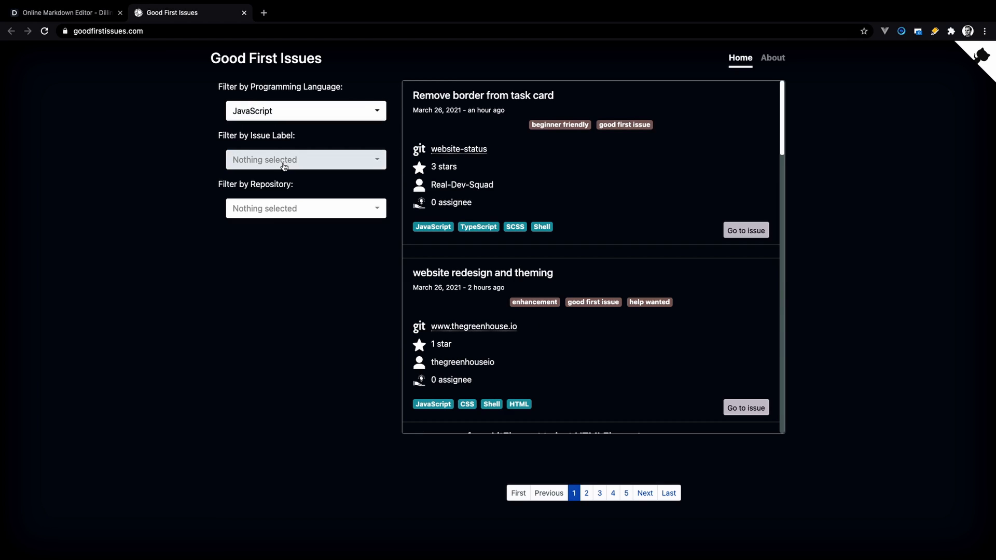
Step: Narrow the issues further to those carrying the documentation label
left_click(305, 160)
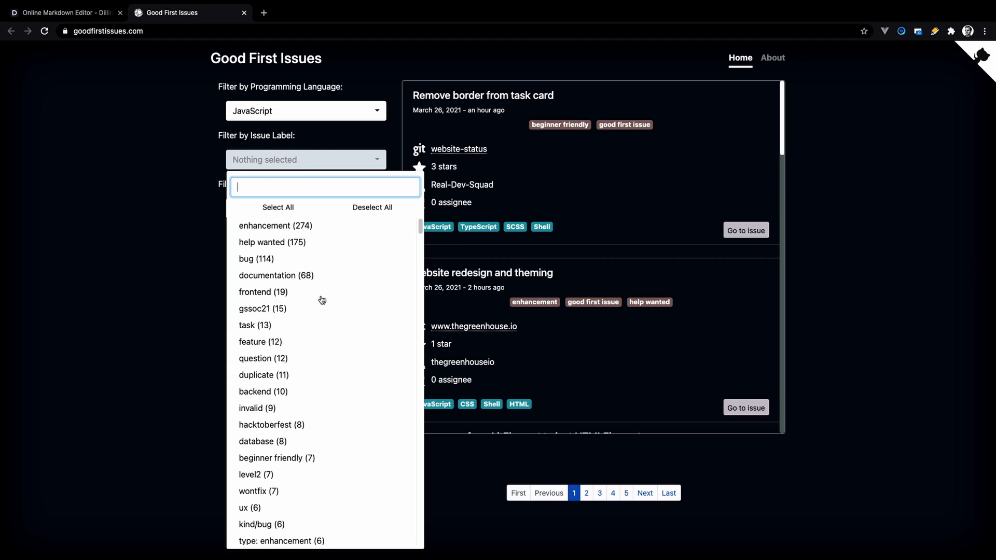
type("doc")
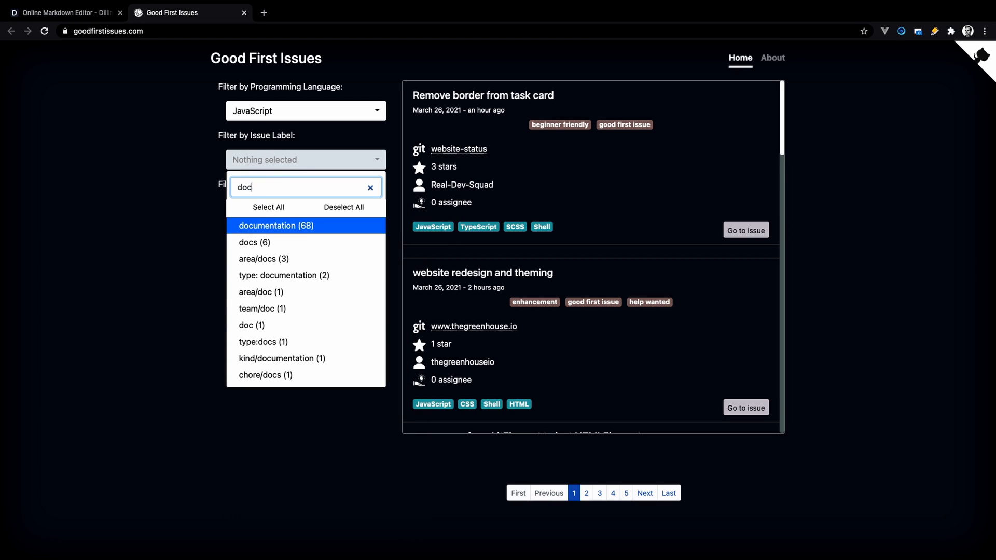
left_click(273, 225)
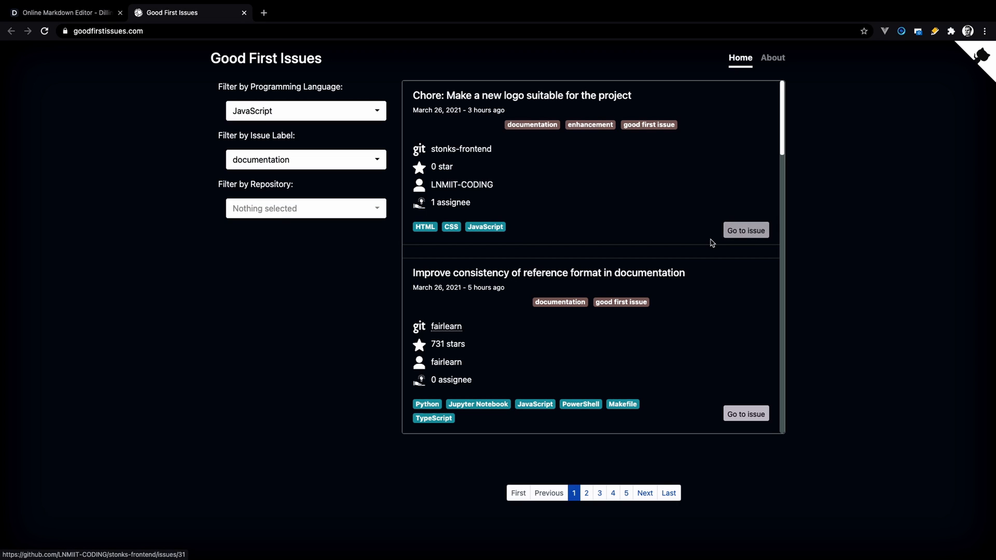
mouse_move(746, 231)
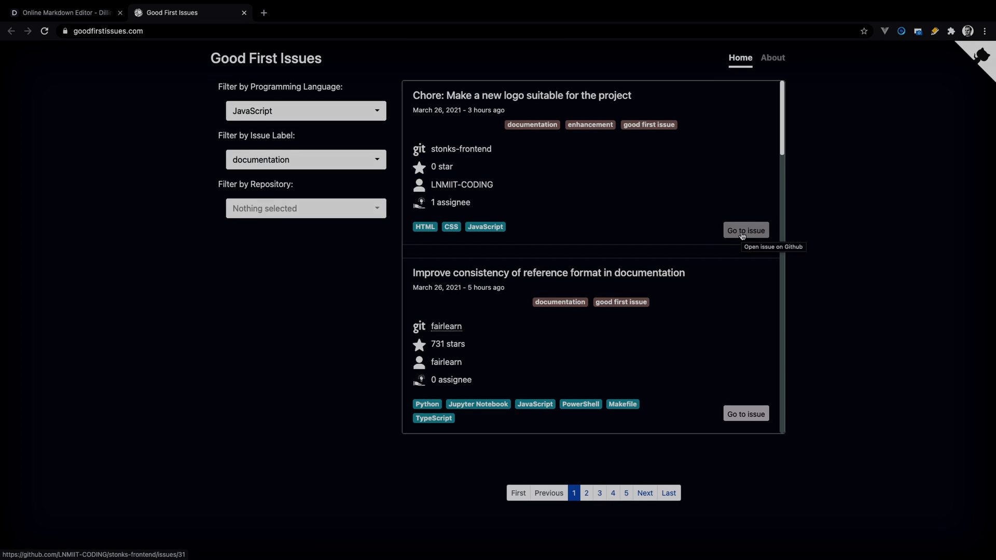
Step: Visit goodfirstissue.dev from the notes and show only its HTML projects
left_click(64, 13)
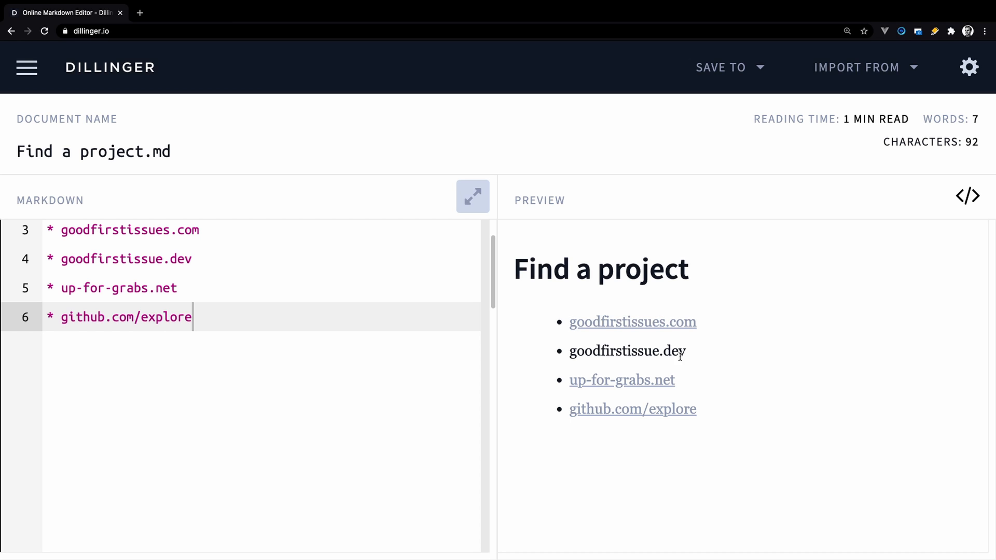
double_click(627, 350)
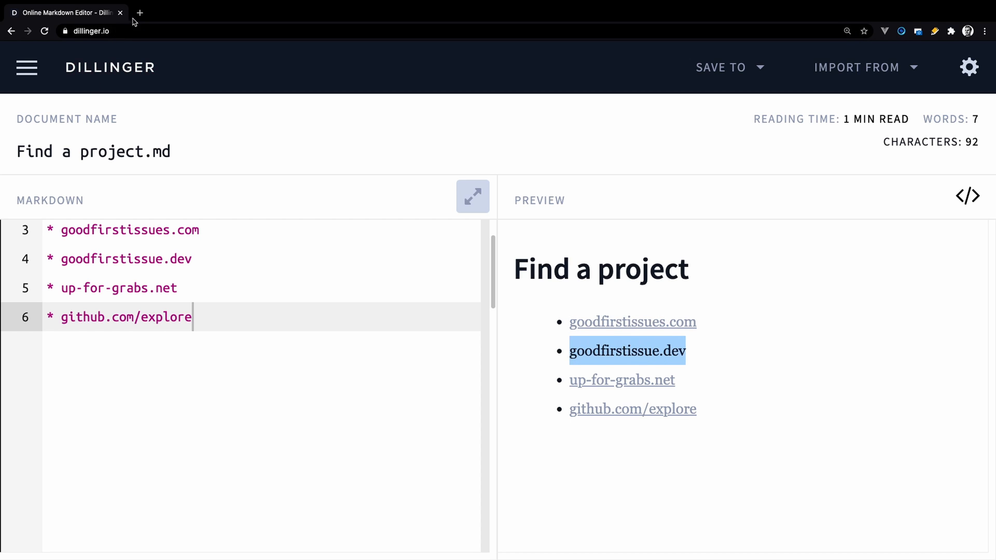
left_click(626, 350)
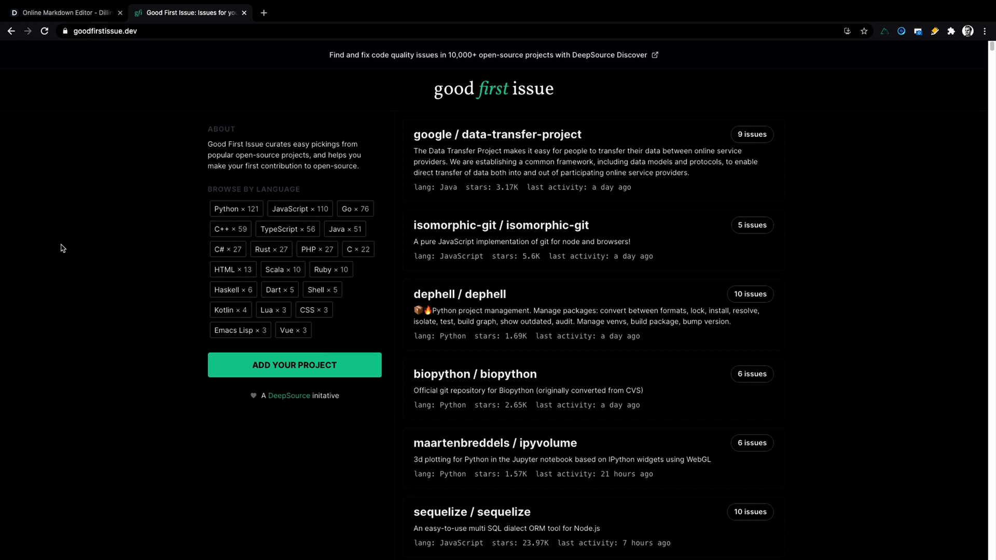
mouse_move(300, 208)
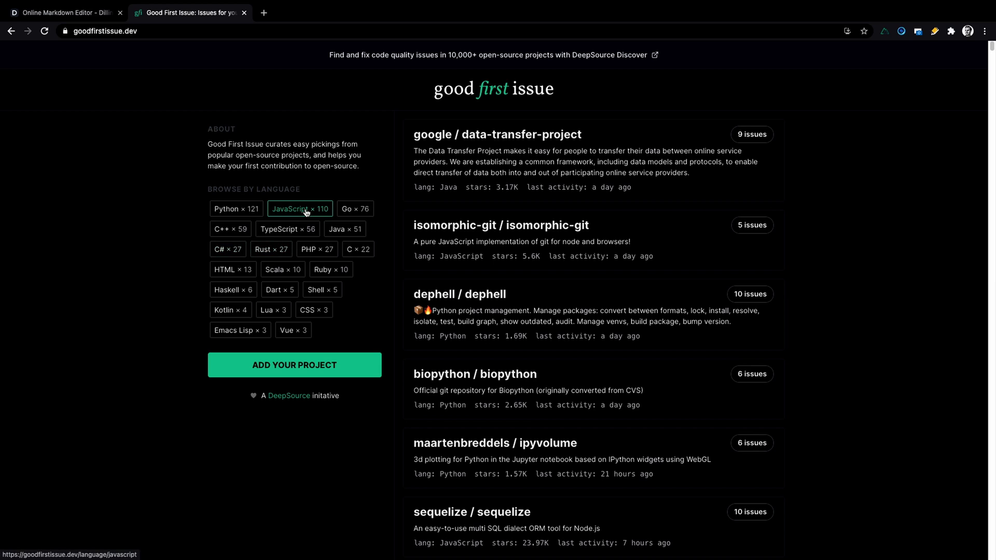
left_click(233, 269)
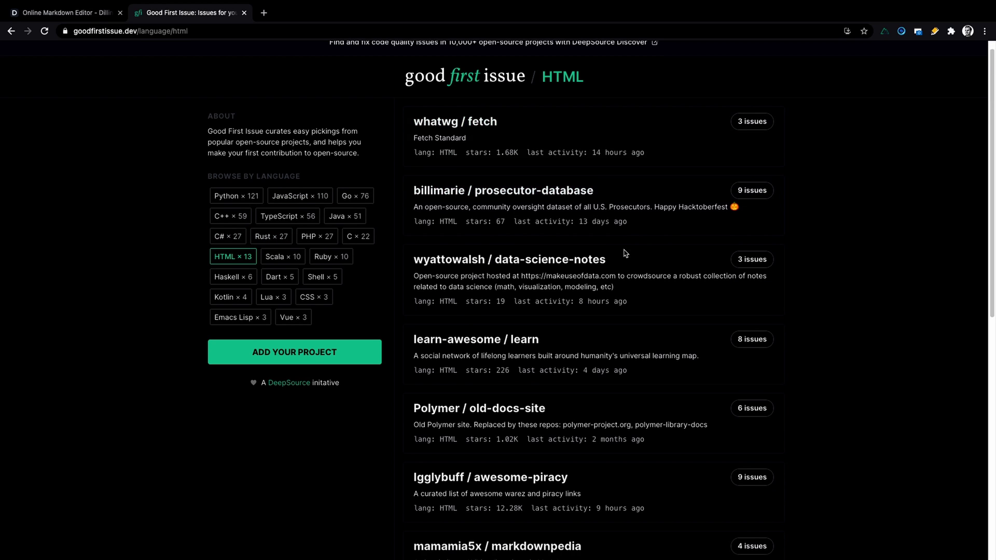
mouse_move(456, 122)
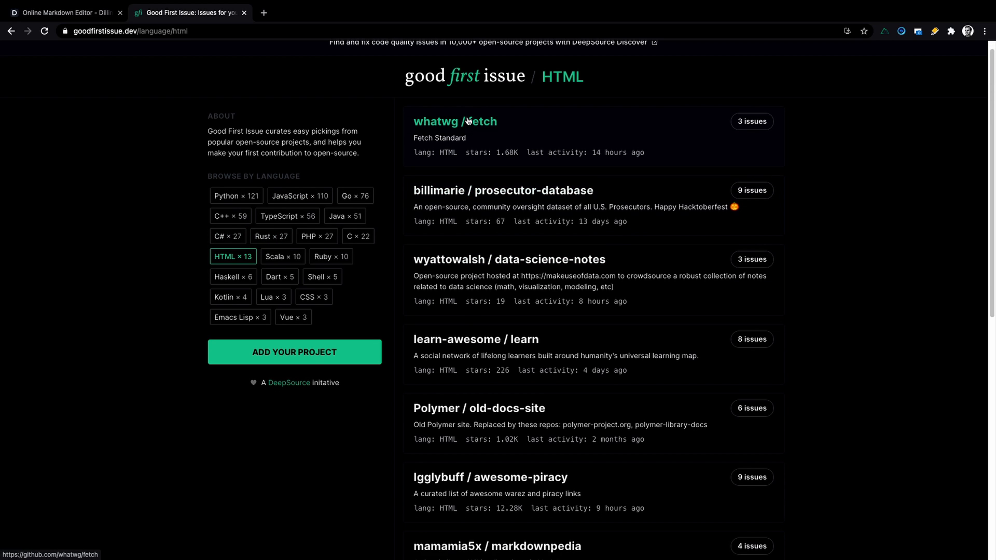
mouse_move(245, 16)
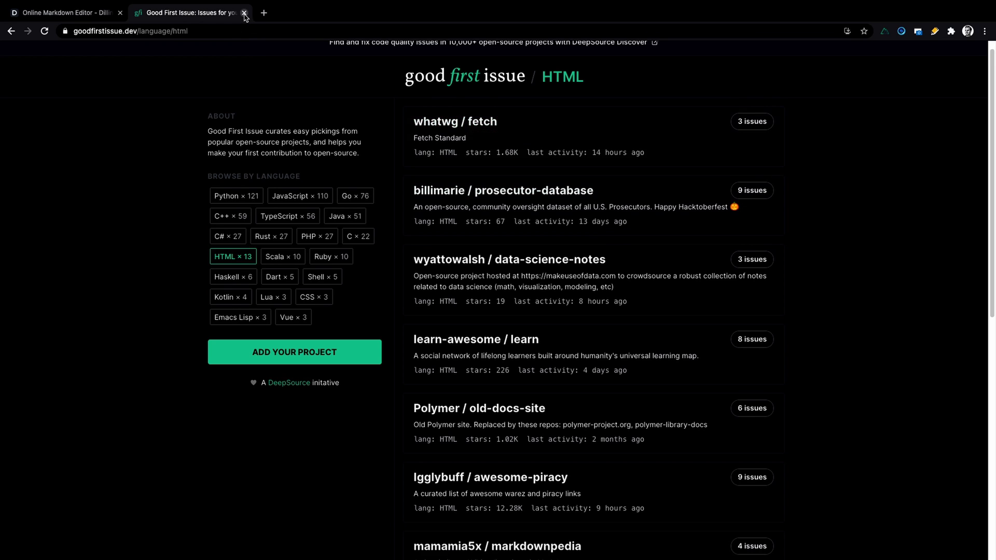
Step: Browse the Up For Grabs project list with its name filter, then return to the notes
left_click(244, 12)
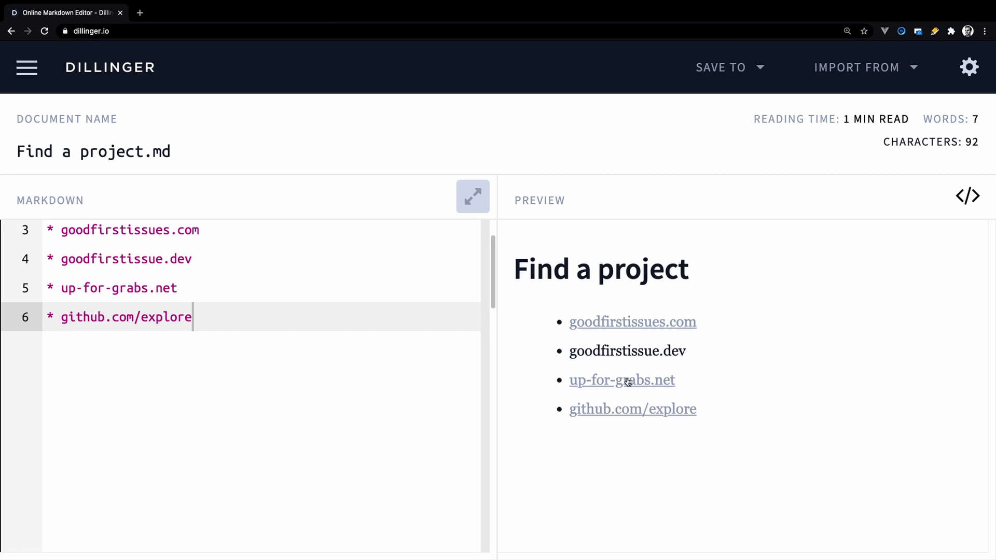
left_click(621, 379)
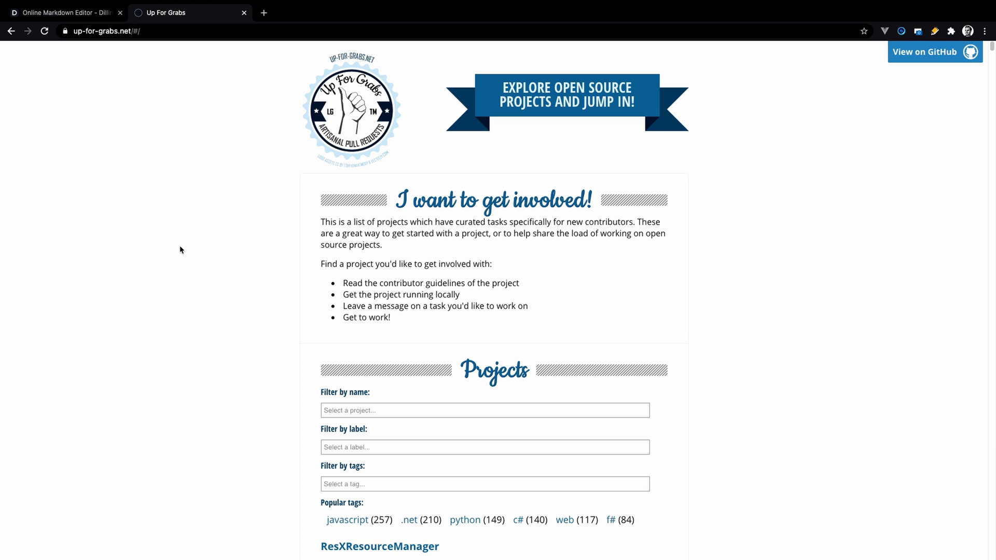
left_click(484, 410)
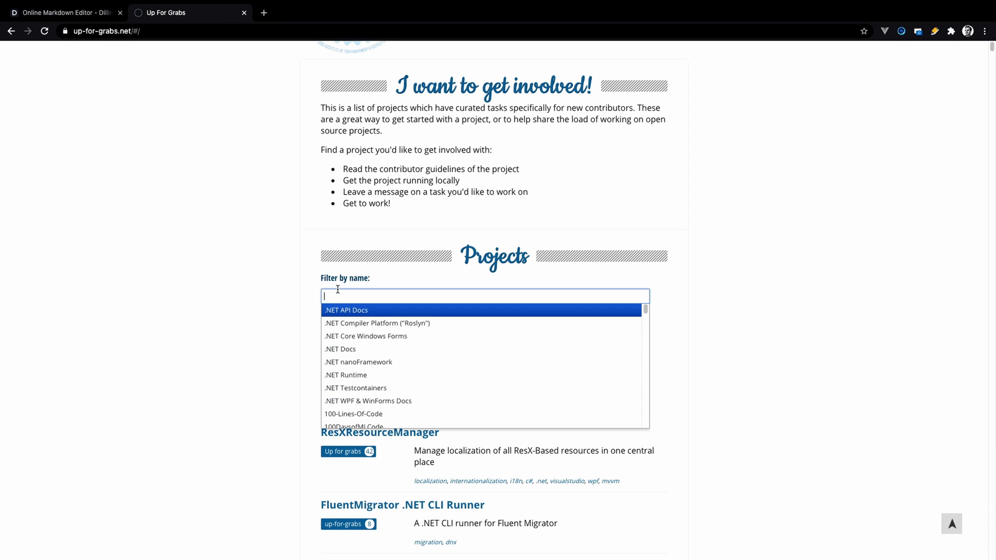
left_click(288, 333)
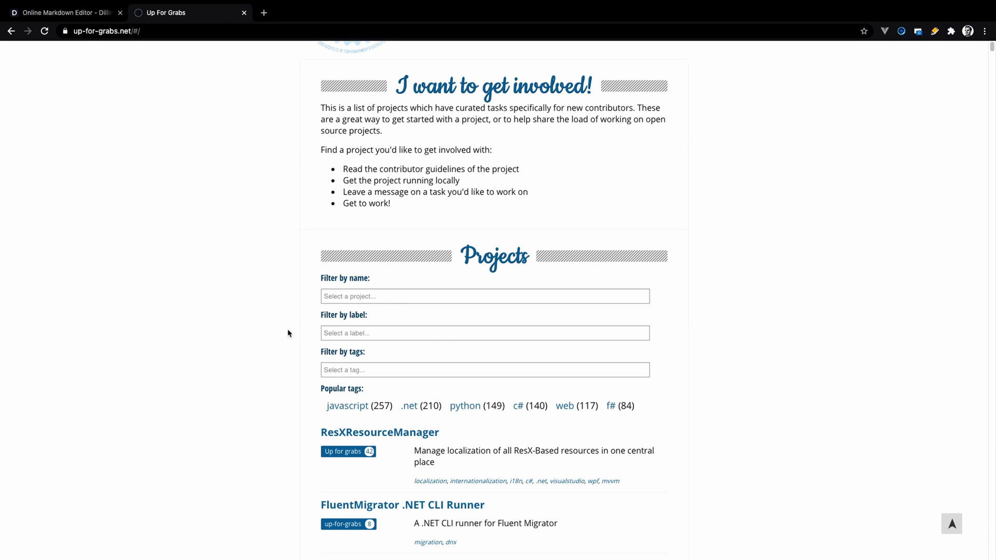
mouse_move(259, 361)
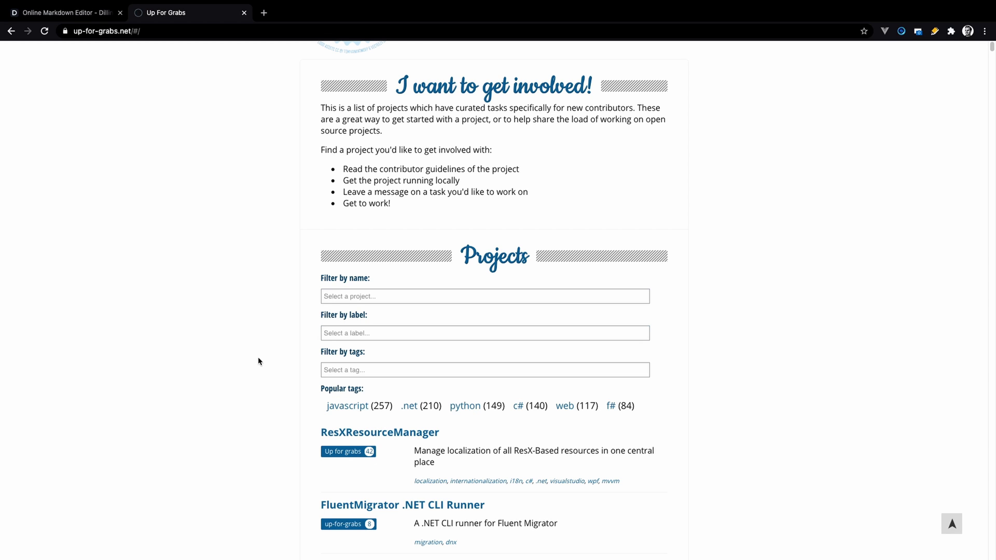
left_click(244, 13)
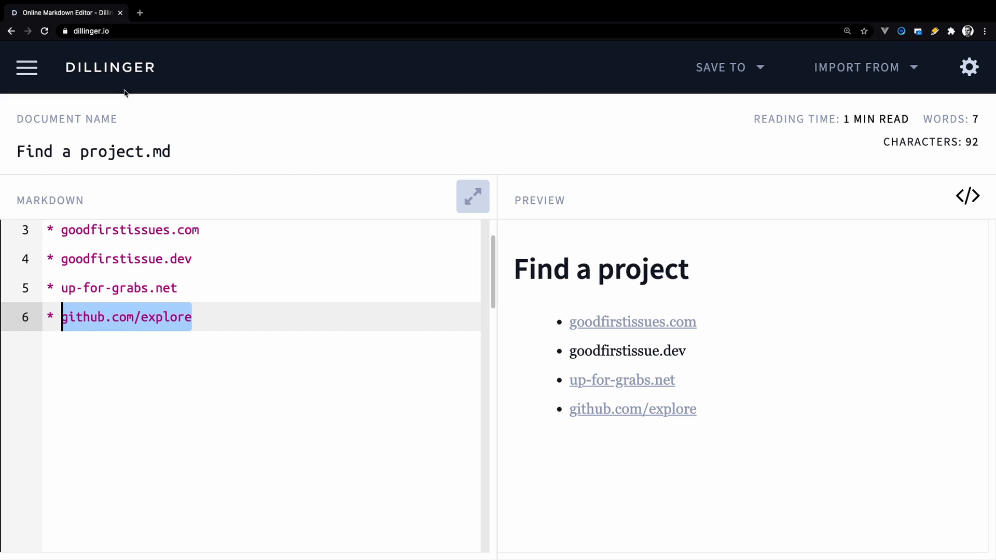
Step: Look over GitHub Explore's recommendations and trending repositories, then return to the notes
left_click(632, 409)
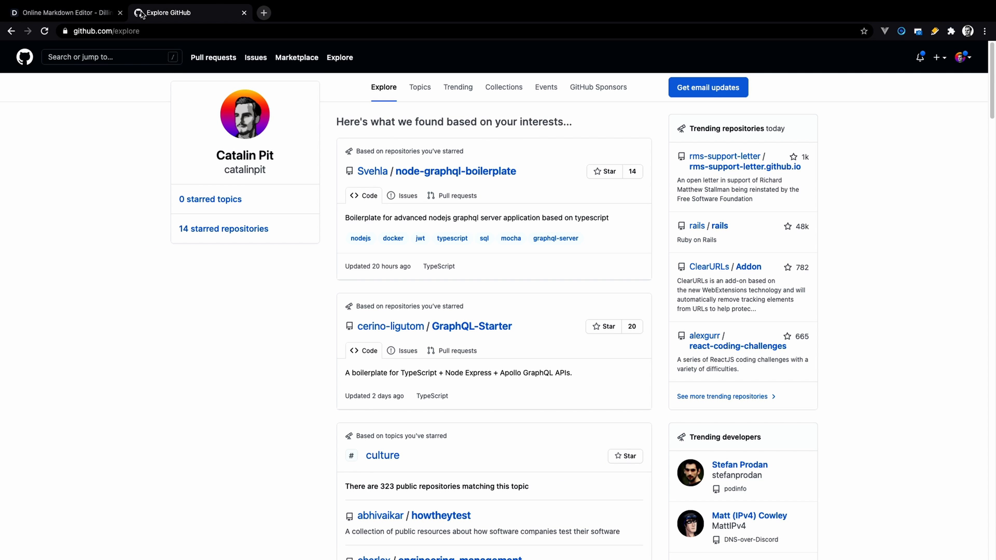
scroll("down", 3)
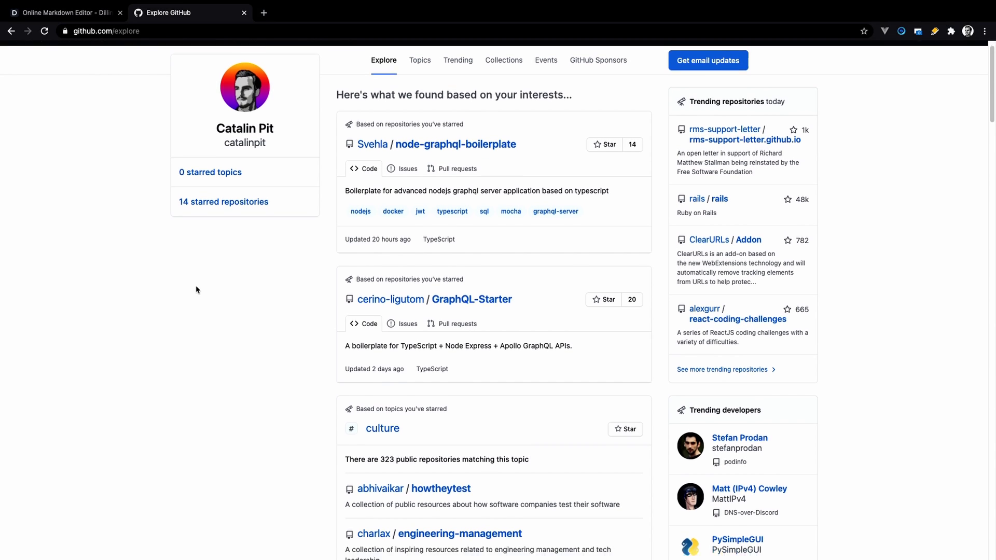
left_click(63, 12)
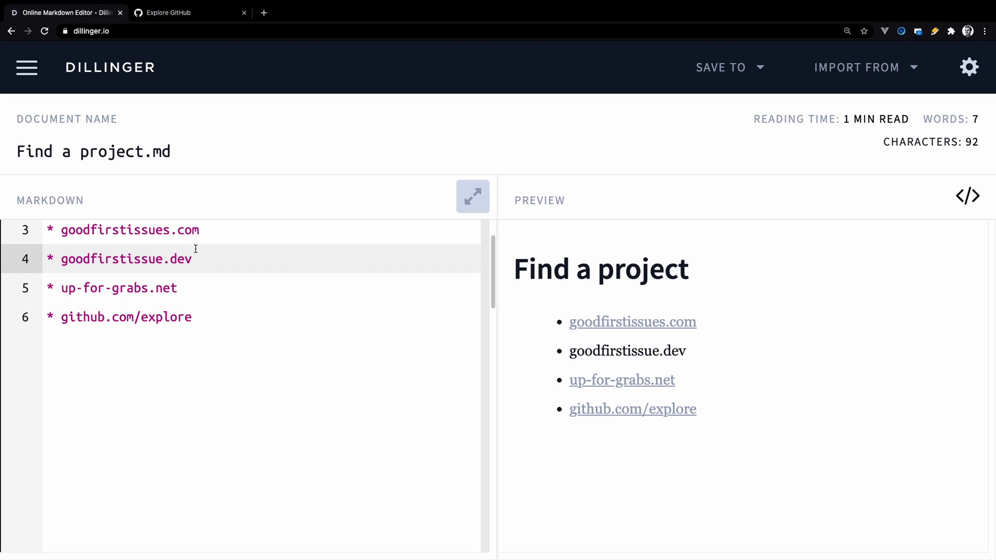
Step: Switch from the project-site notes to the Markdown preview of the six contribution steps
left_click(193, 259)
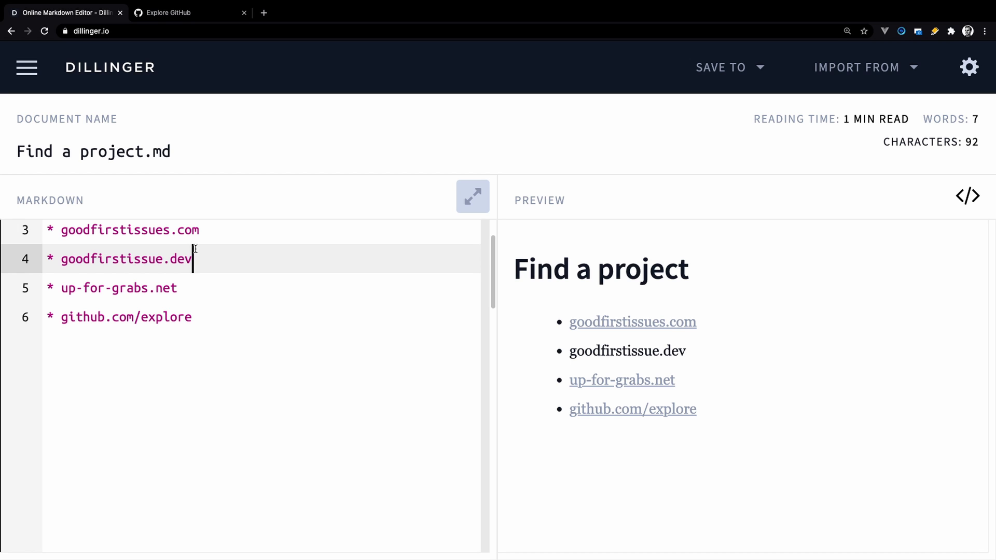
left_click(188, 13)
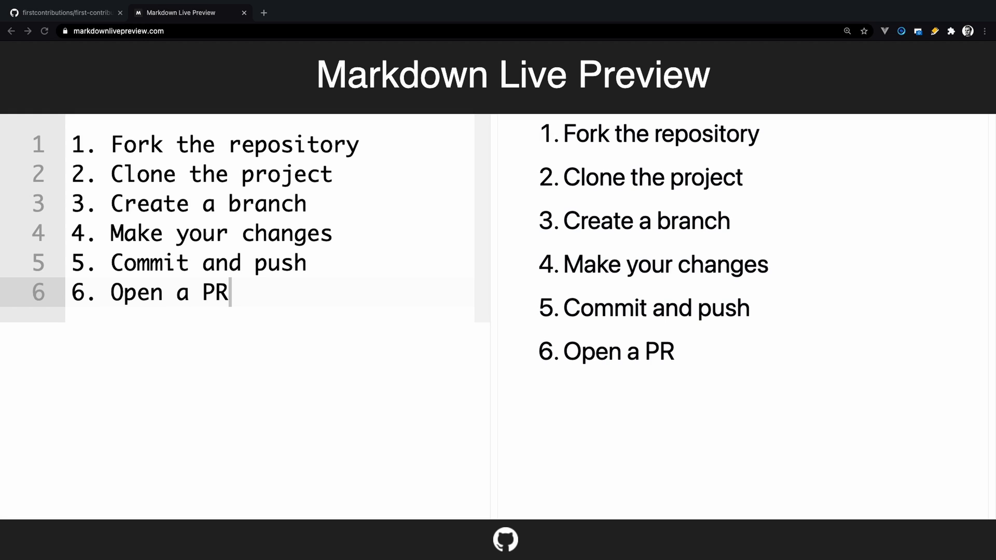
Step: Fork the catalinpit/OSS-Contribution repository into the catalinstech account
left_click(63, 12)
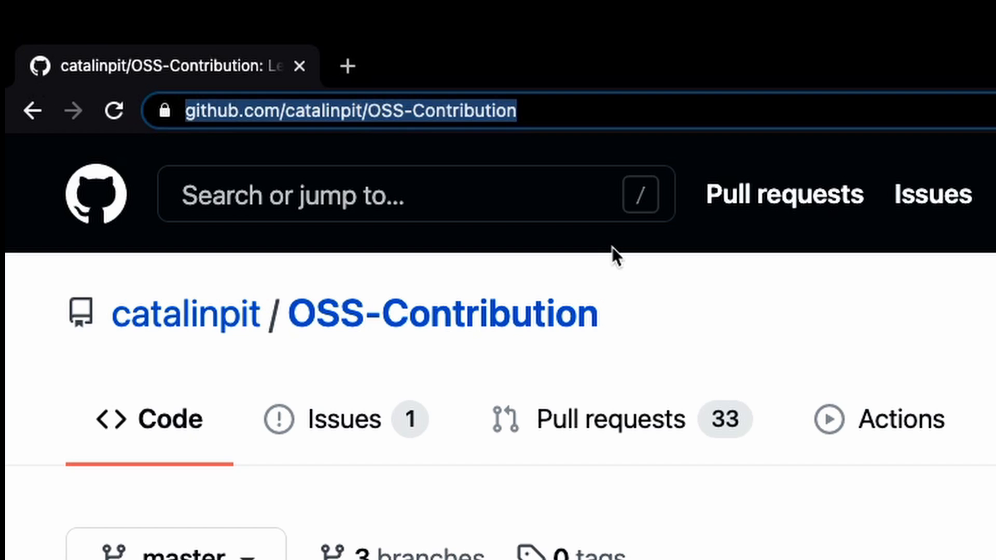
scroll("down", 3)
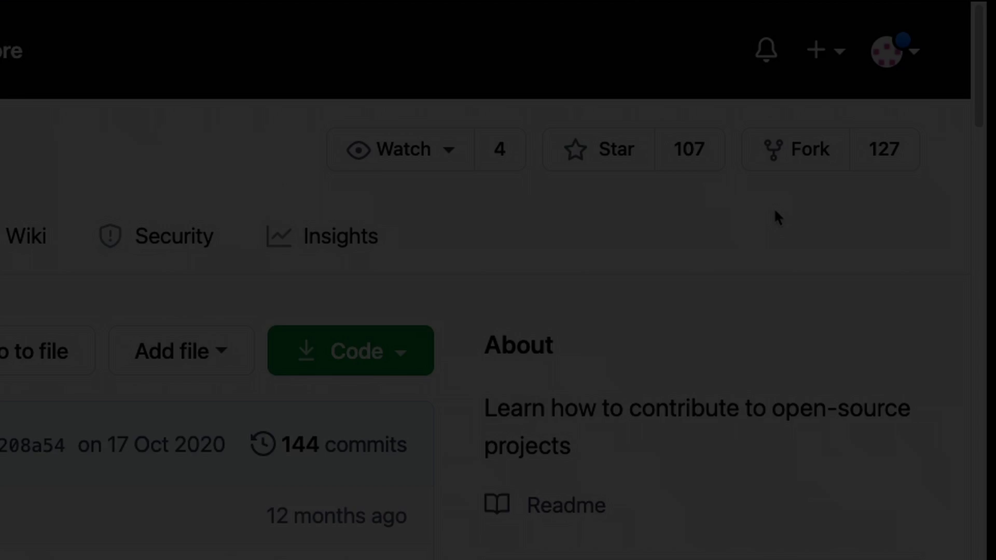
left_click(802, 150)
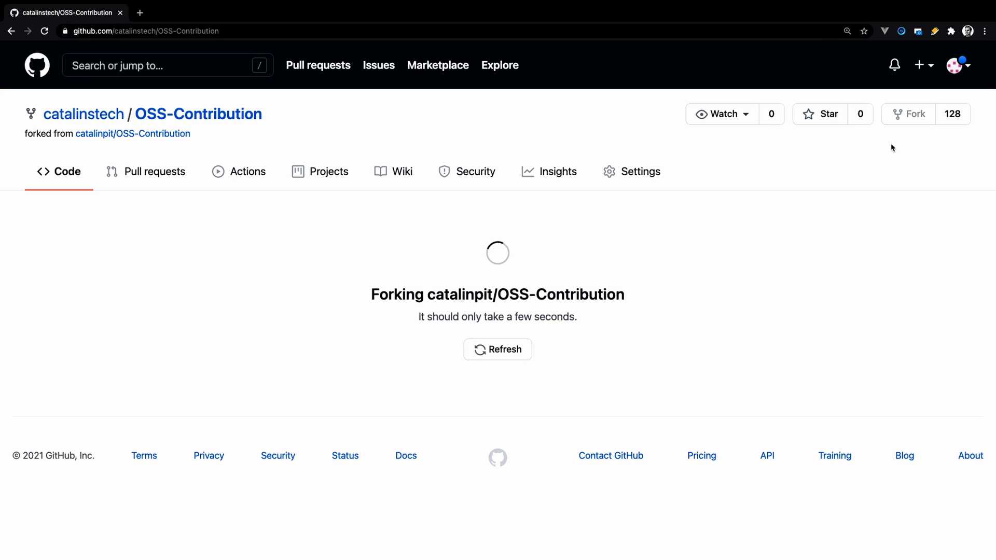
Step: Review the finished catalinstech/OSS-Contribution fork with its README and files
left_click(497, 350)
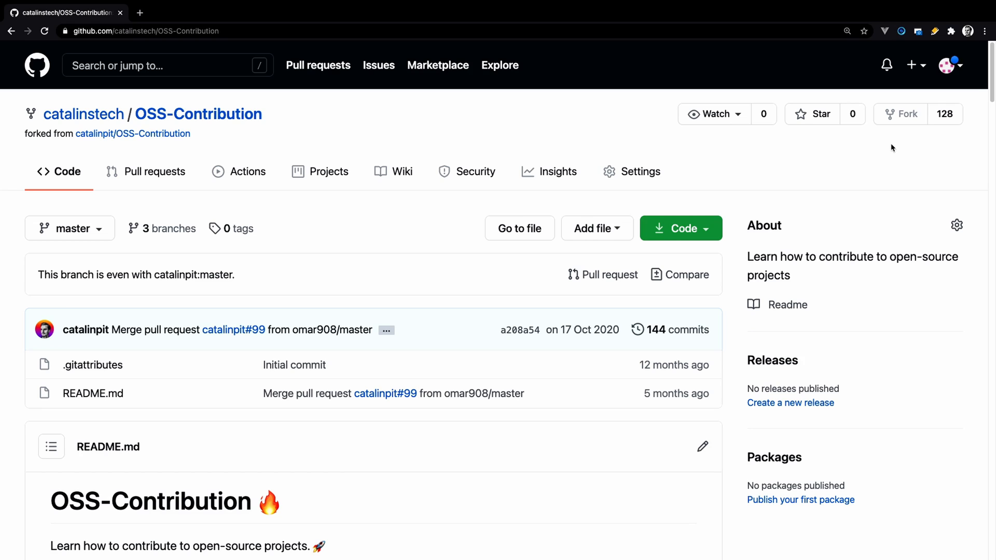
mouse_move(341, 130)
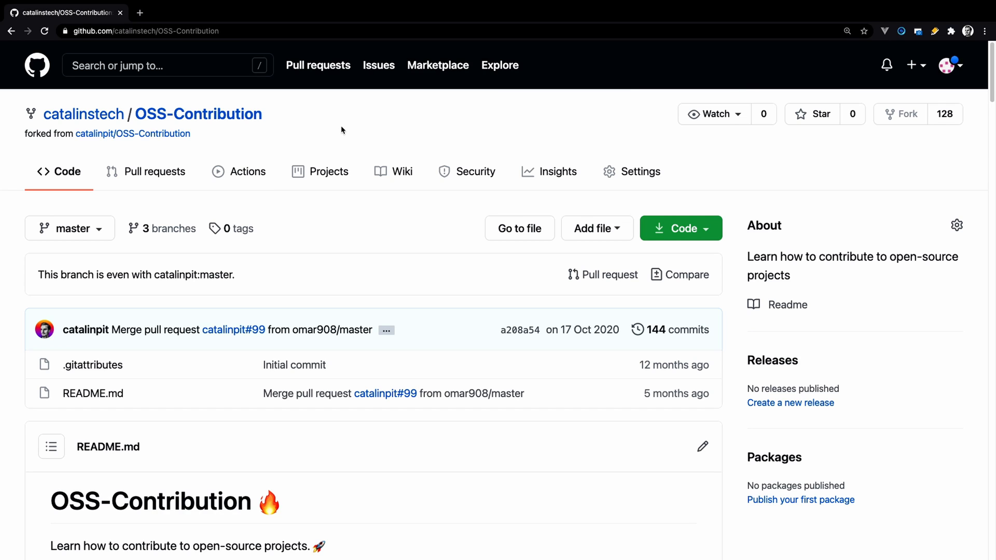
mouse_move(285, 131)
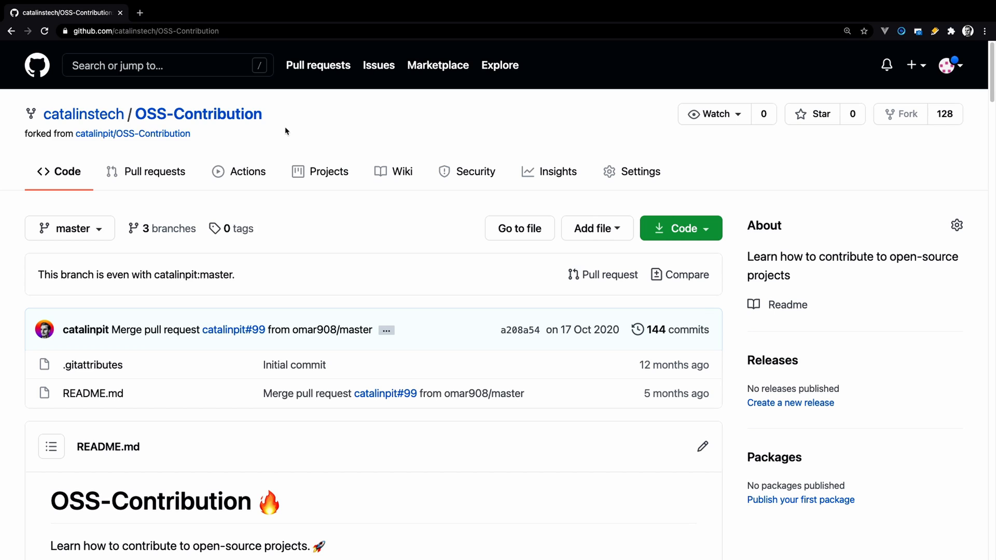
mouse_move(83, 114)
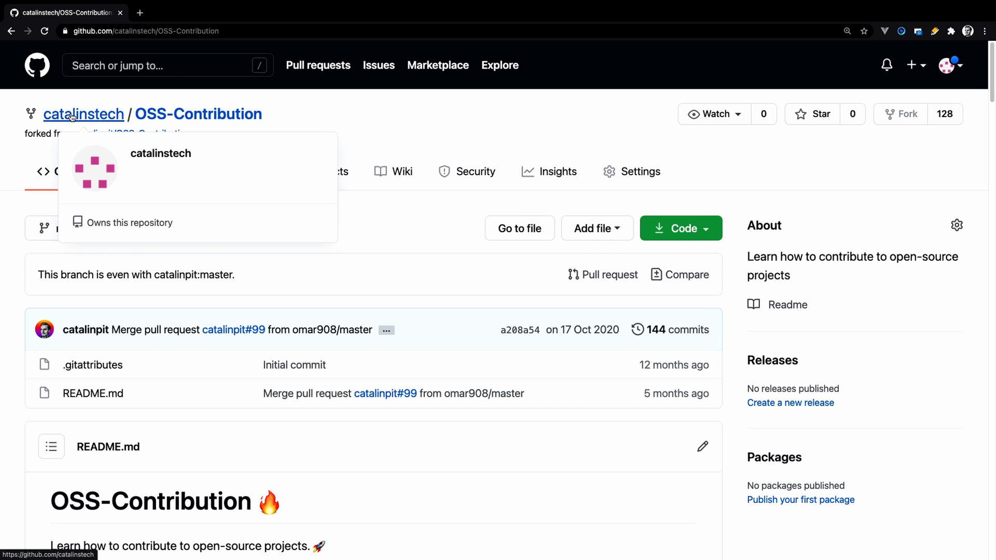
mouse_move(133, 111)
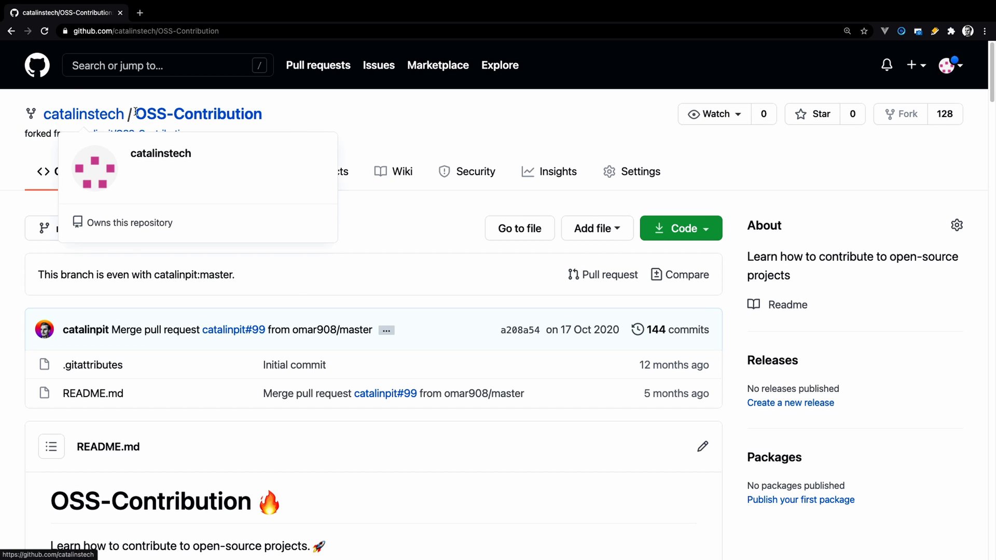
mouse_move(284, 134)
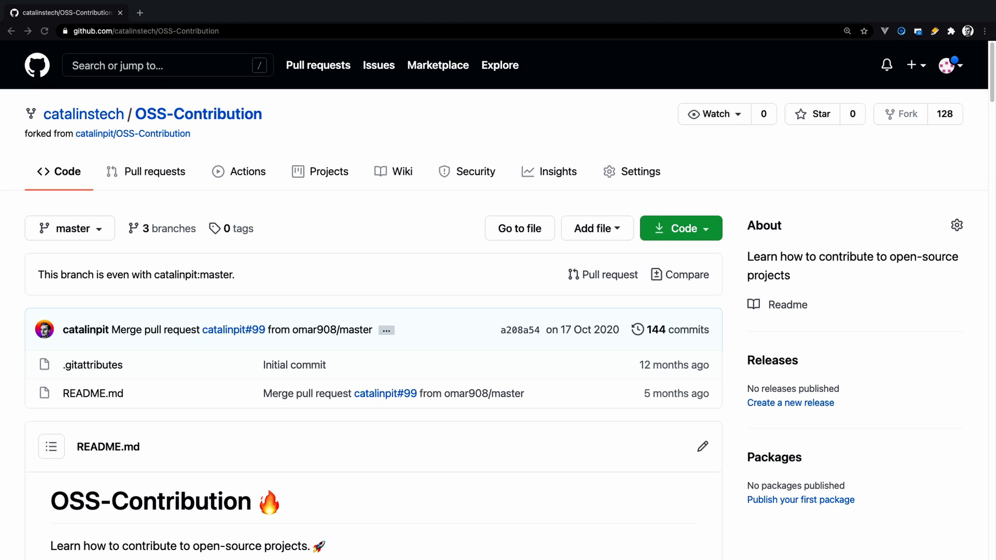
mouse_move(252, 437)
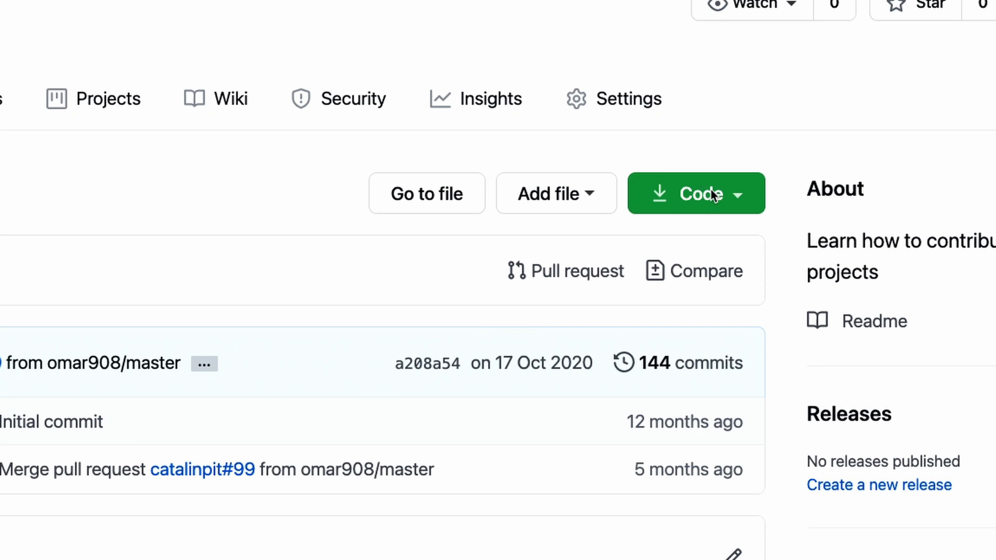
Step: Copy the fork's clone URL and run git clone with it in Terminal
left_click(695, 194)
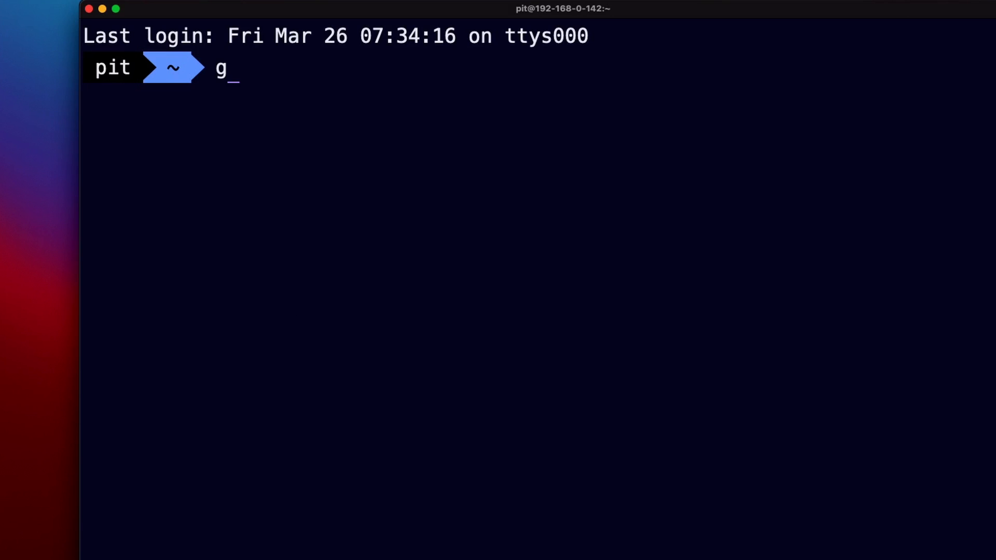
type("it clone")
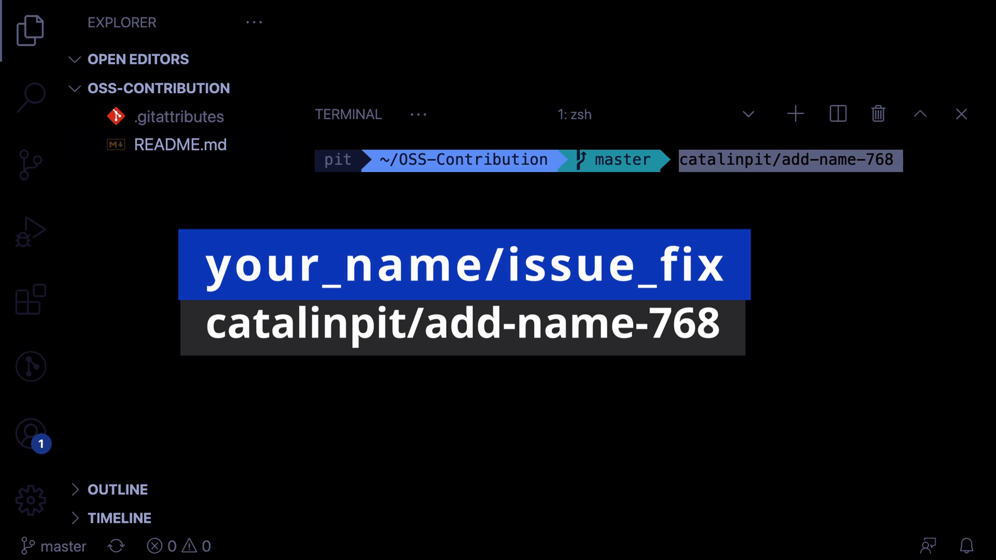
mouse_move(798, 160)
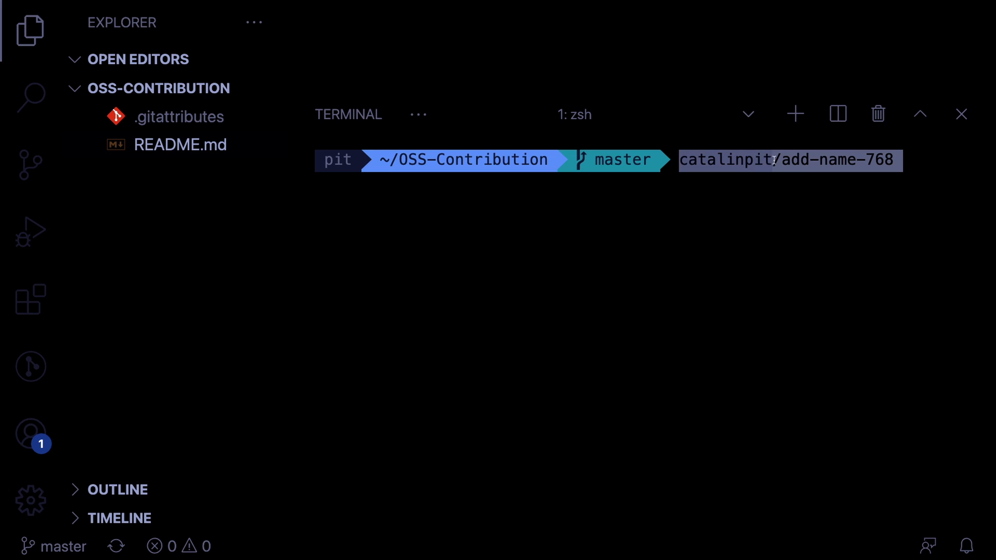
type("ET182-Fix-broken-navbar")
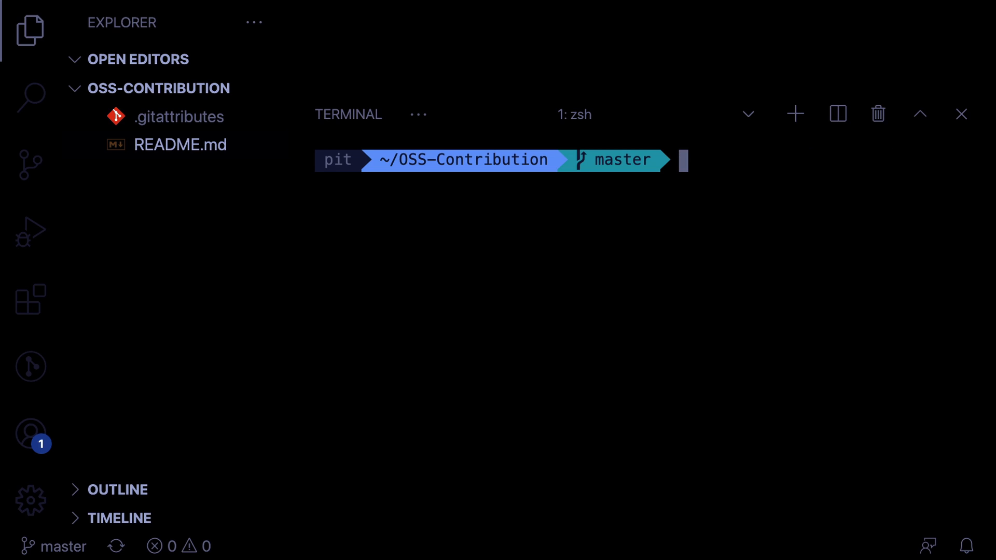
Step: Create the catalinpit/add-my-name branch with git branch in the integrated terminal
type("git bran")
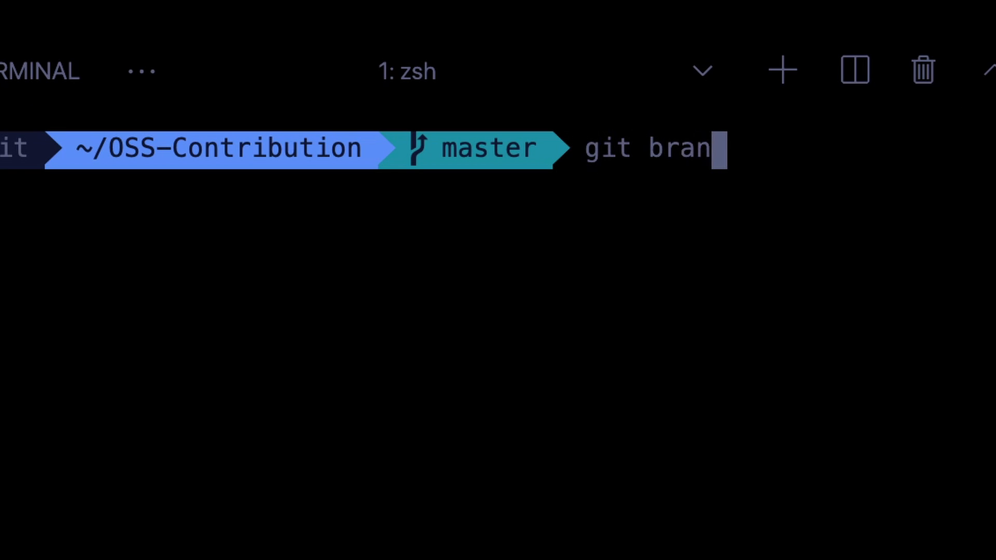
type("ch")
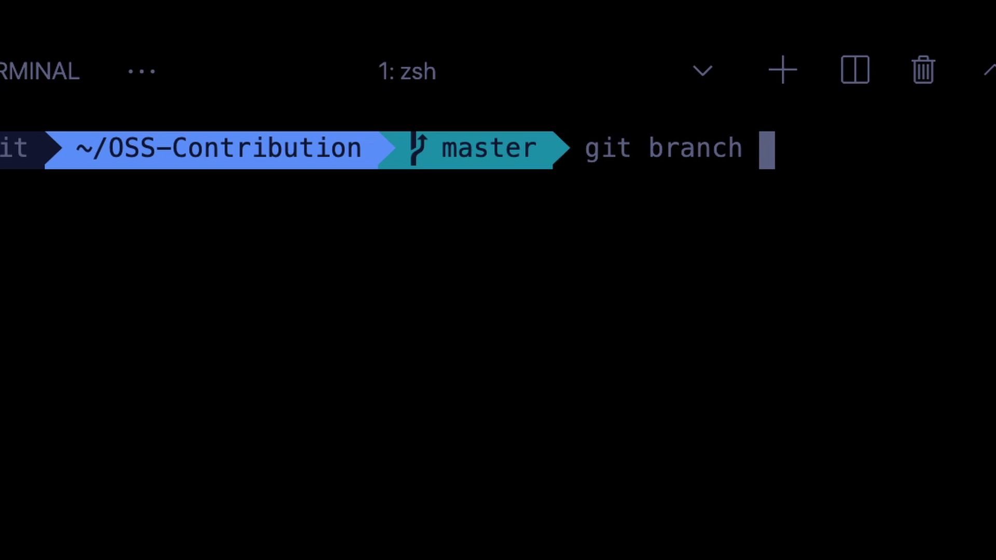
left_click(29, 30)
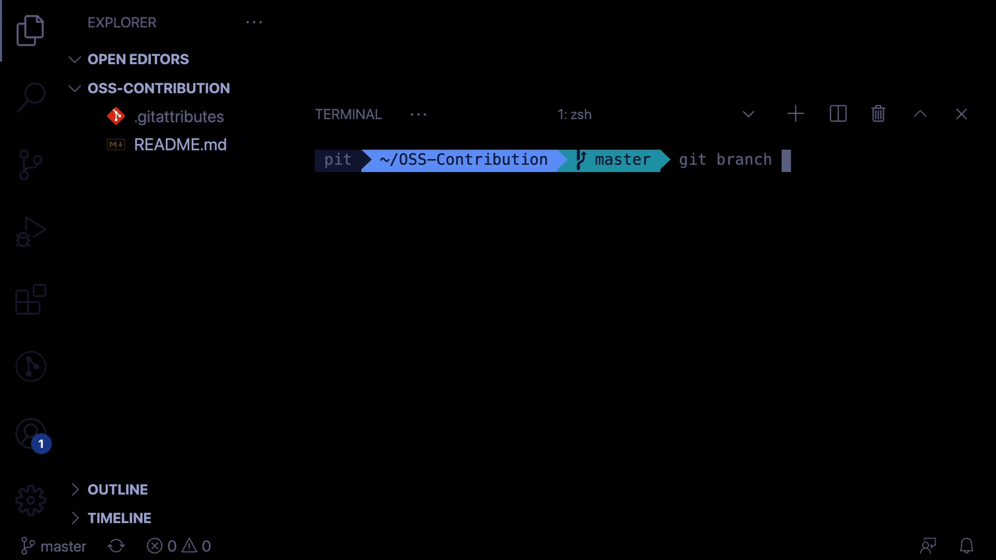
type("c")
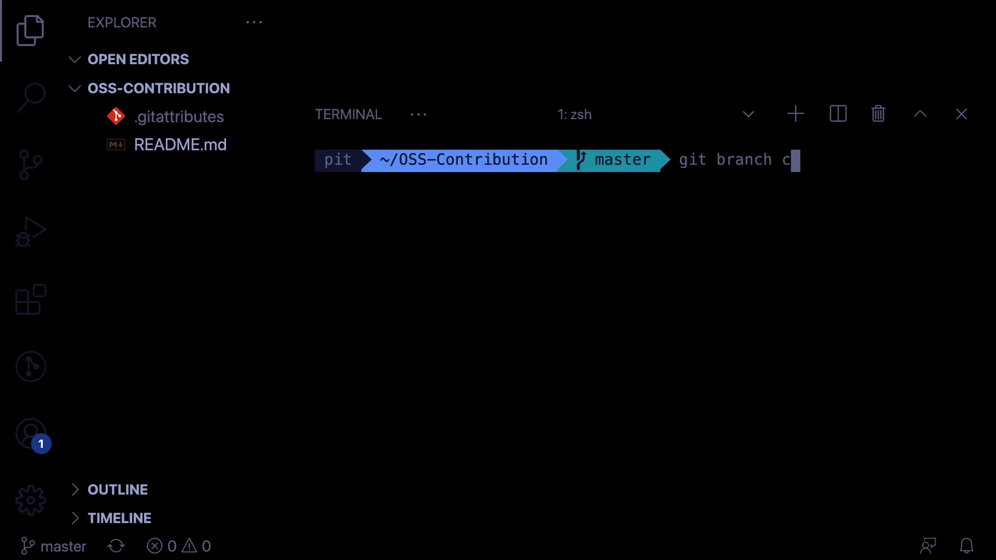
type("atalinpit/")
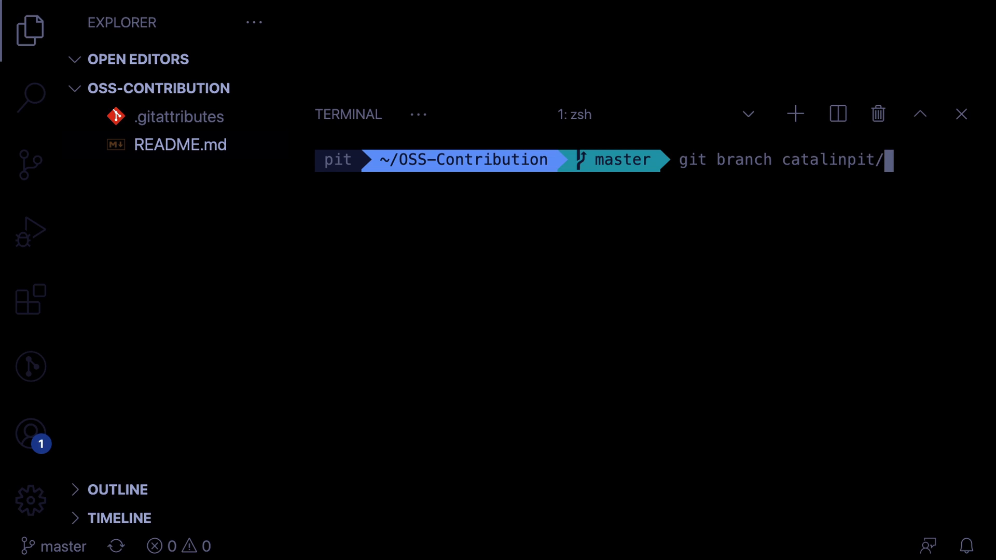
type("add-m")
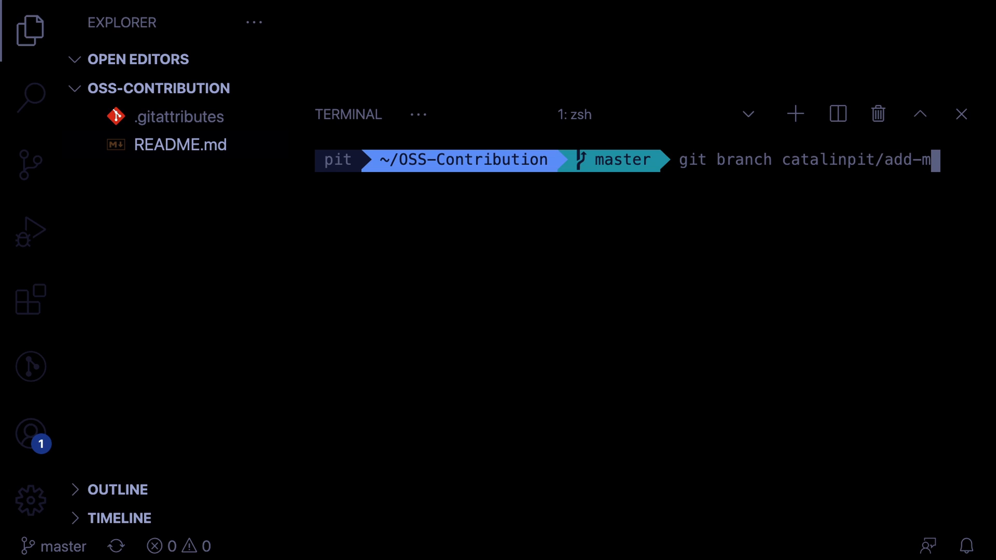
key("Return")
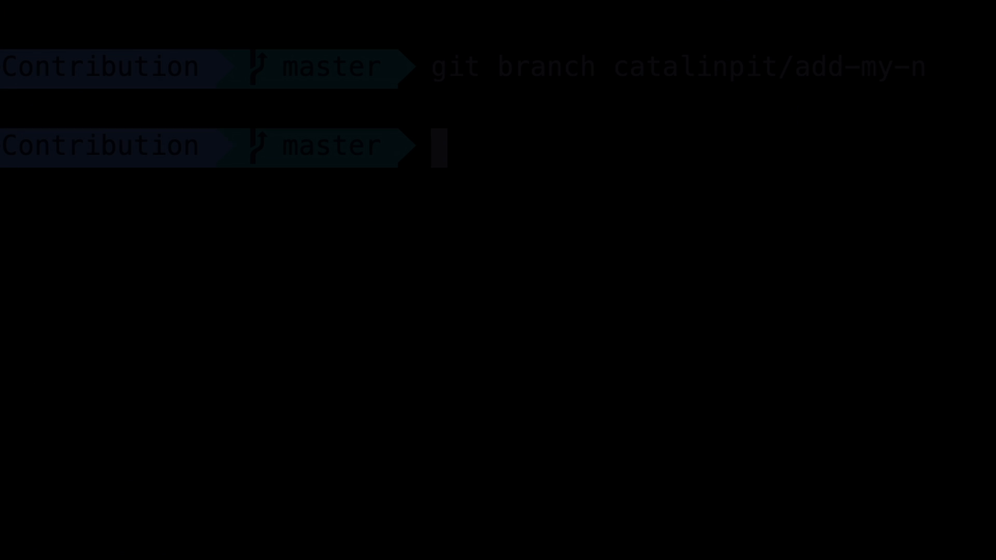
Step: Check out catalinpit/add-my-name (git checkout -b reports it exists) and return to README.md
type("git checkou")
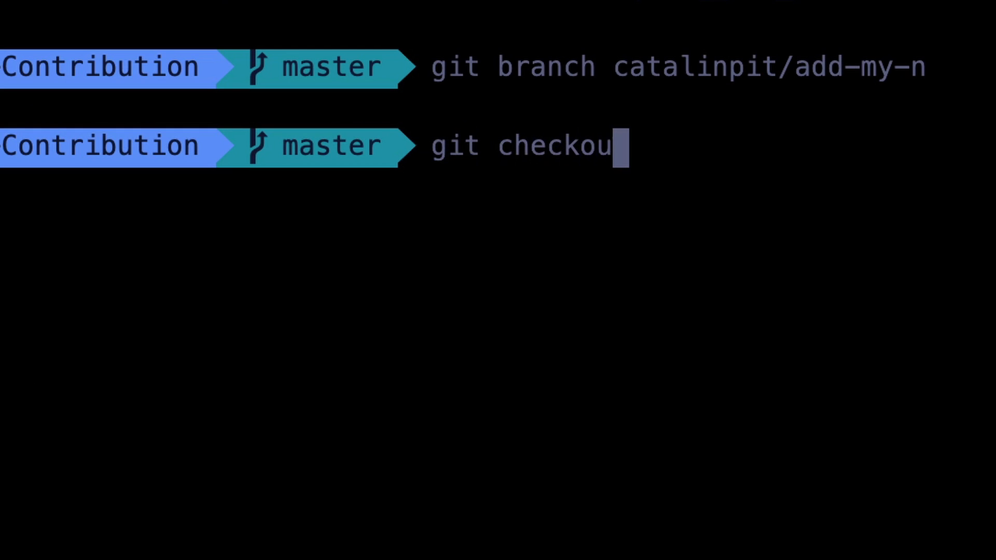
type("t catalinpit/add-my-name")
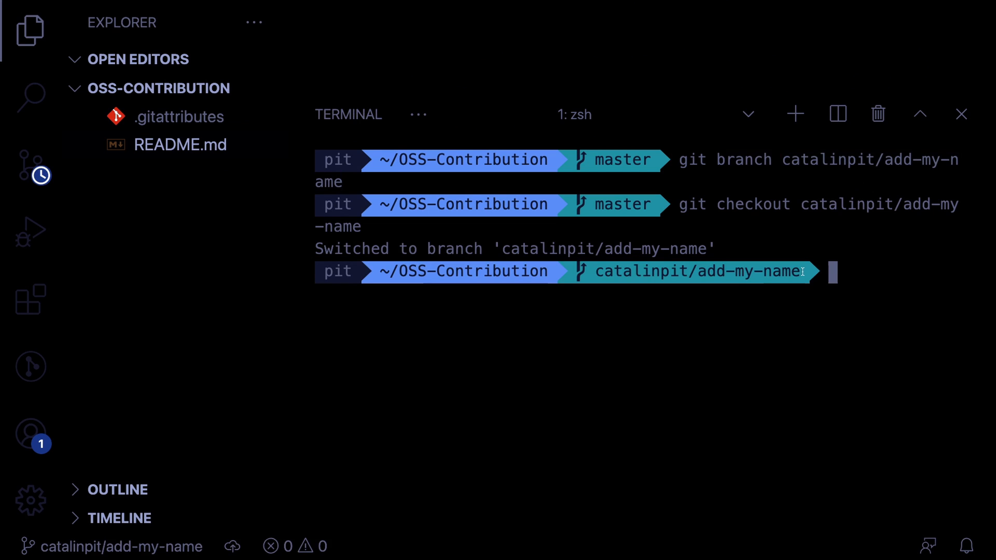
mouse_move(699, 270)
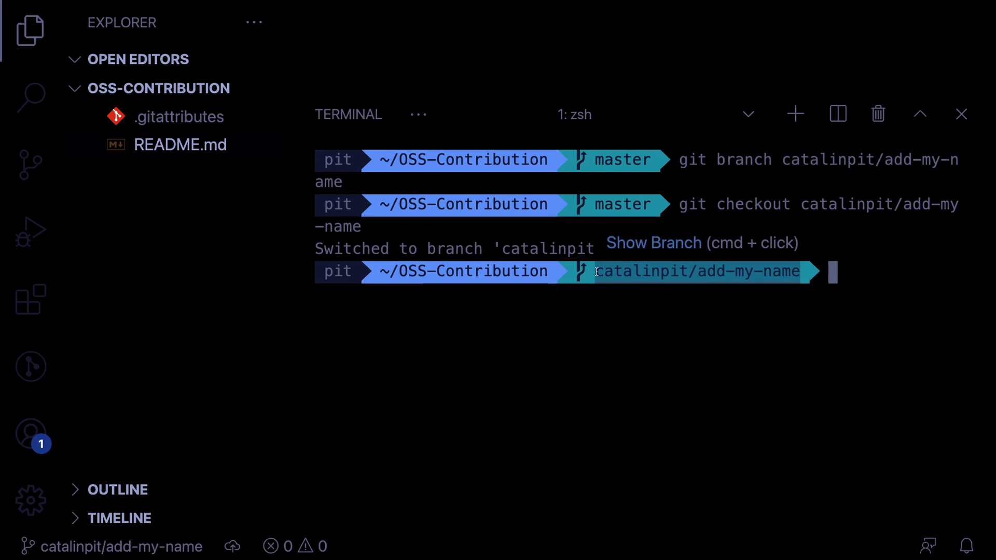
mouse_move(817, 301)
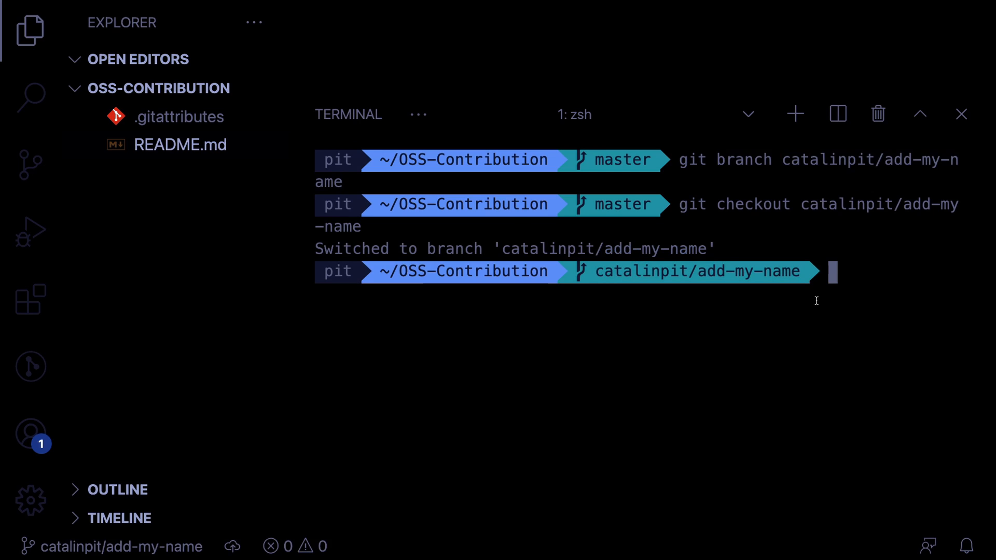
mouse_move(522, 226)
type("git c")
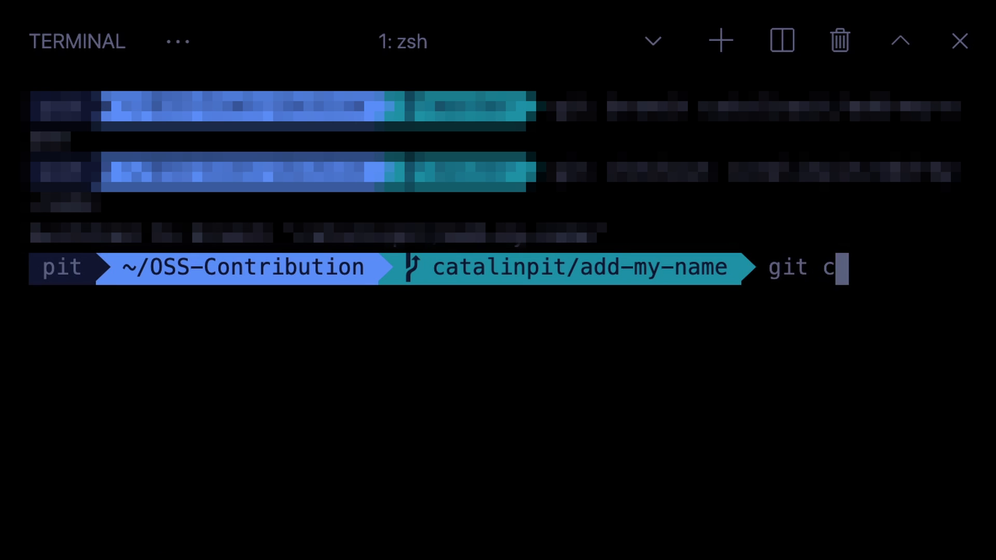
type("heckout -b")
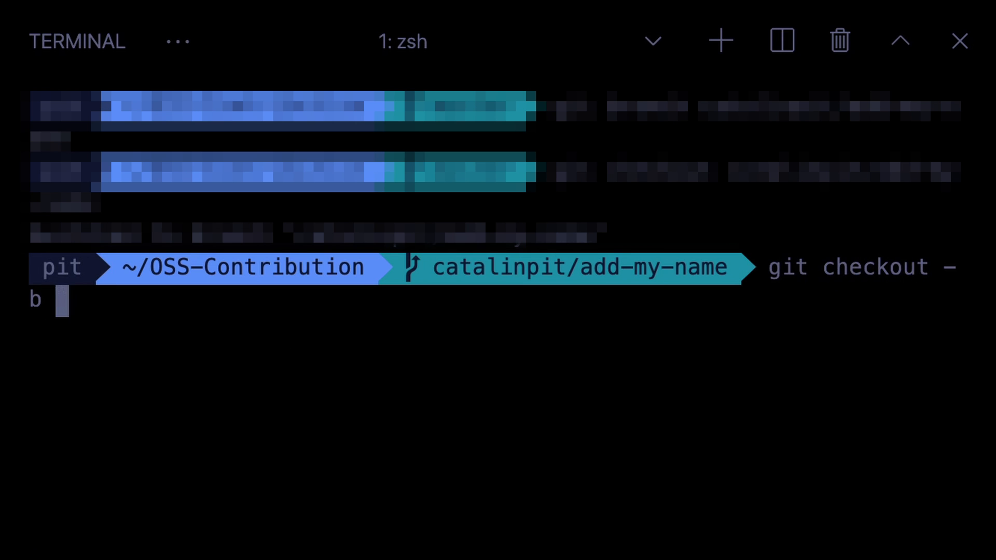
type("catalinpit/add-my-name")
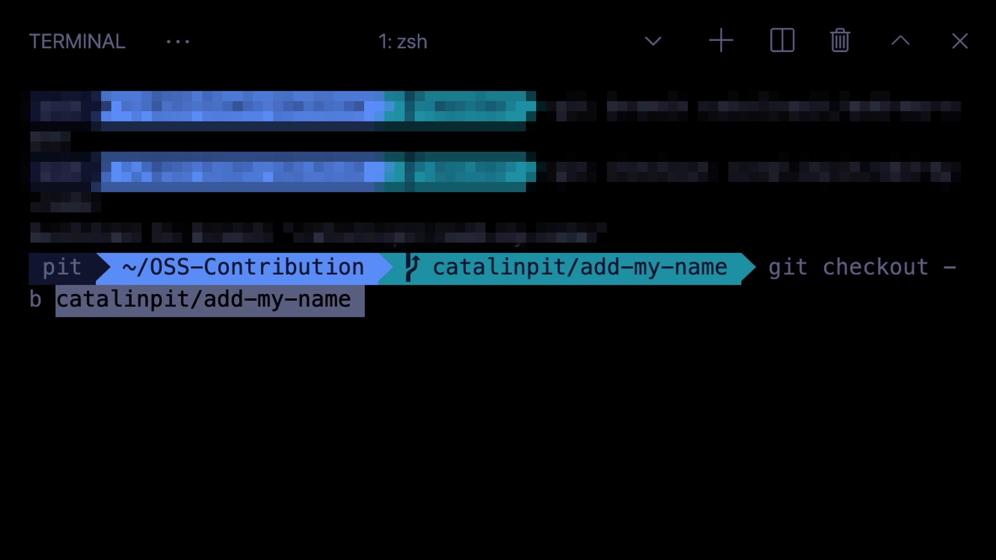
key("Return")
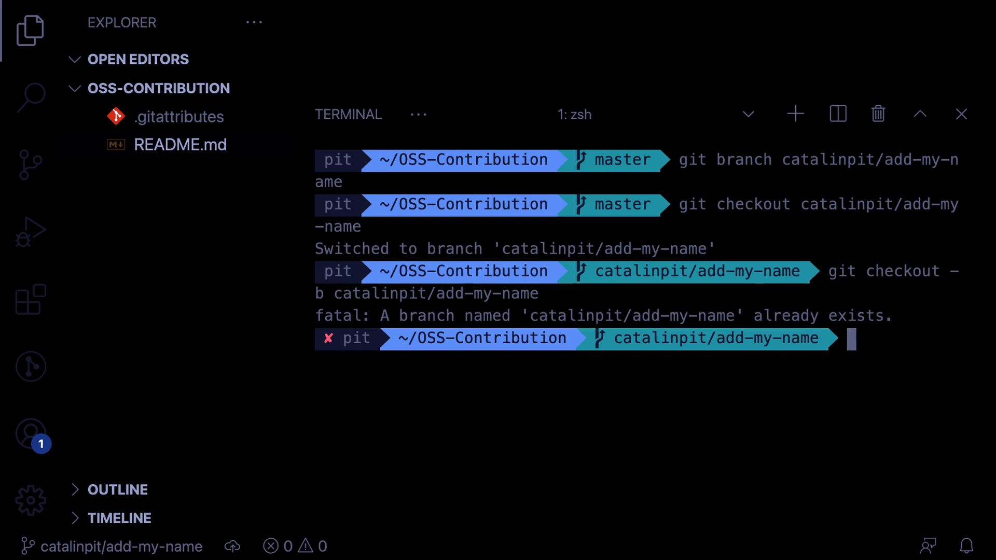
left_click(961, 114)
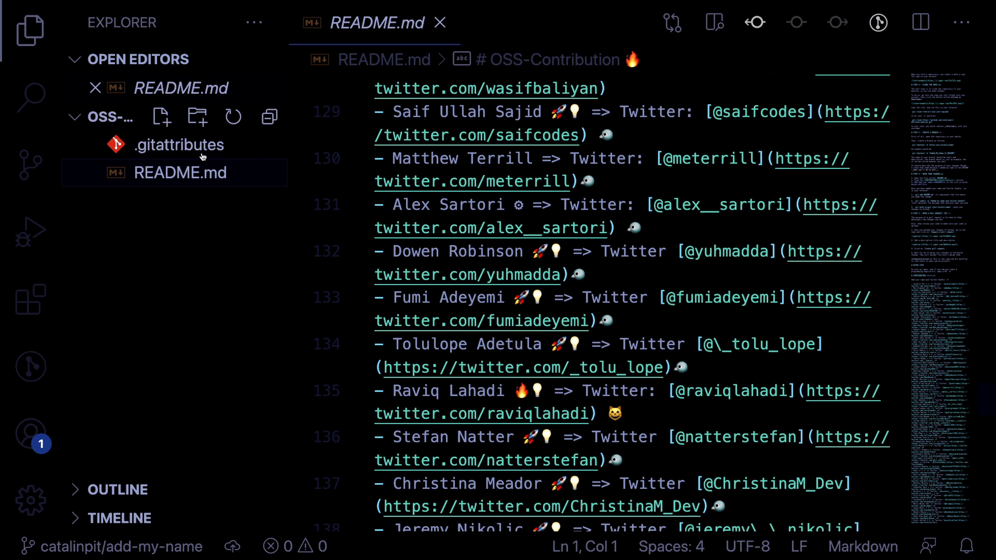
Step: Add a new contributor line 'Catalin Pit =>' to the README CONTRIBUTORS list
scroll("down", 3)
type("-")
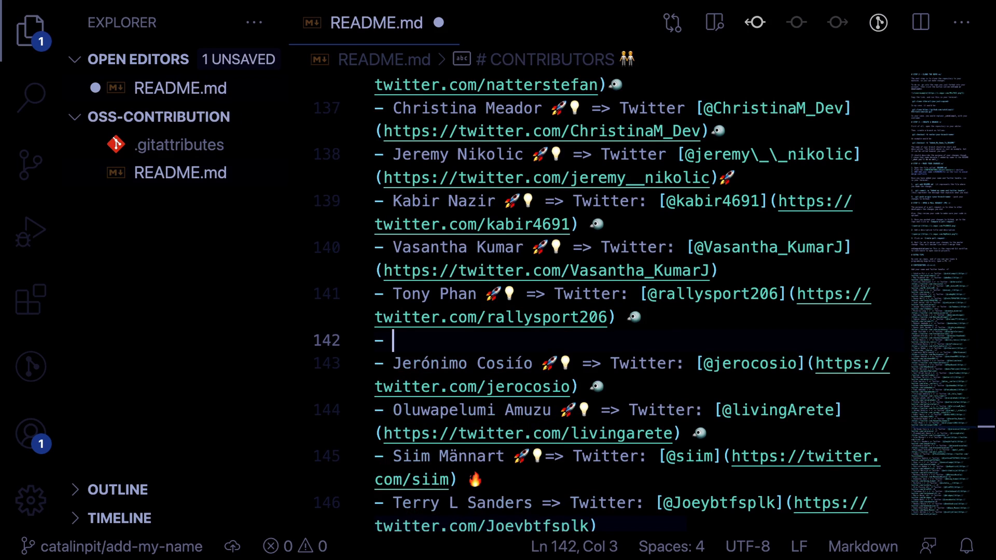
type("Catalin Pit =>")
type("git")
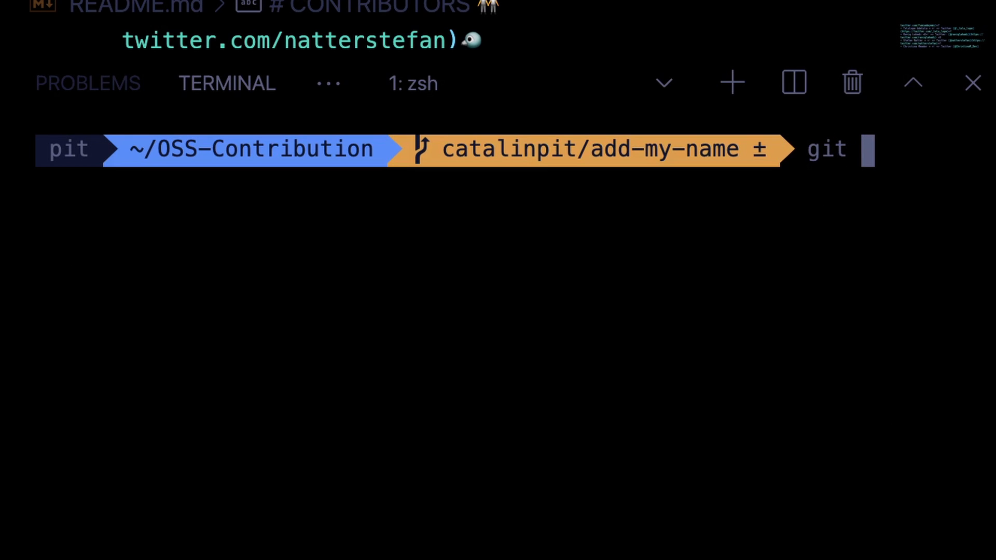
Step: Stage README.md with git add README.md, then git add . for everything
type("add")
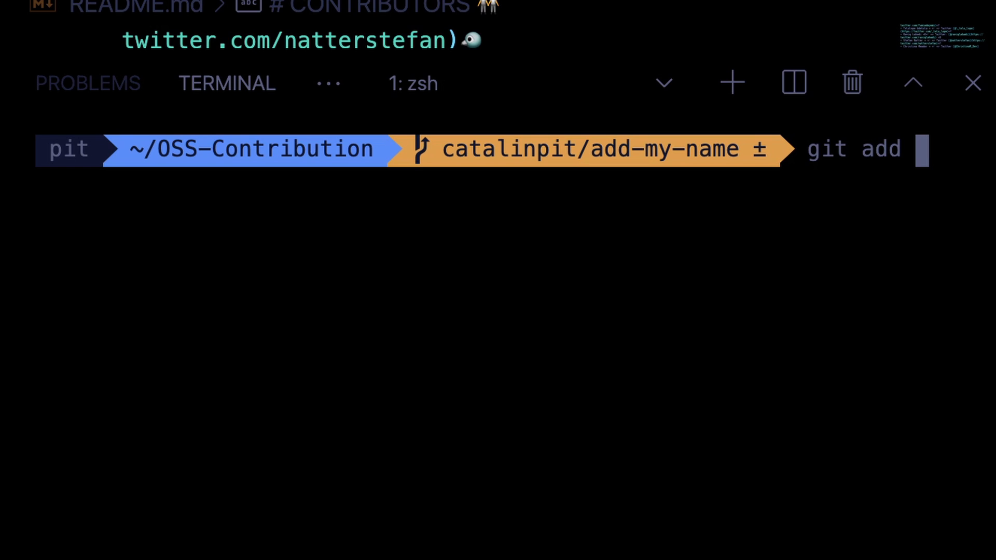
type("README.md")
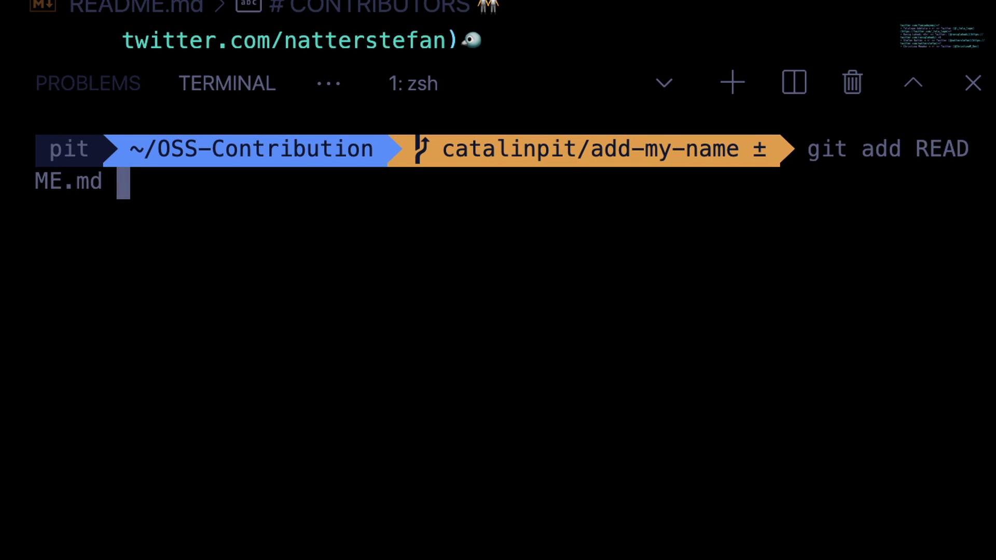
key("Return")
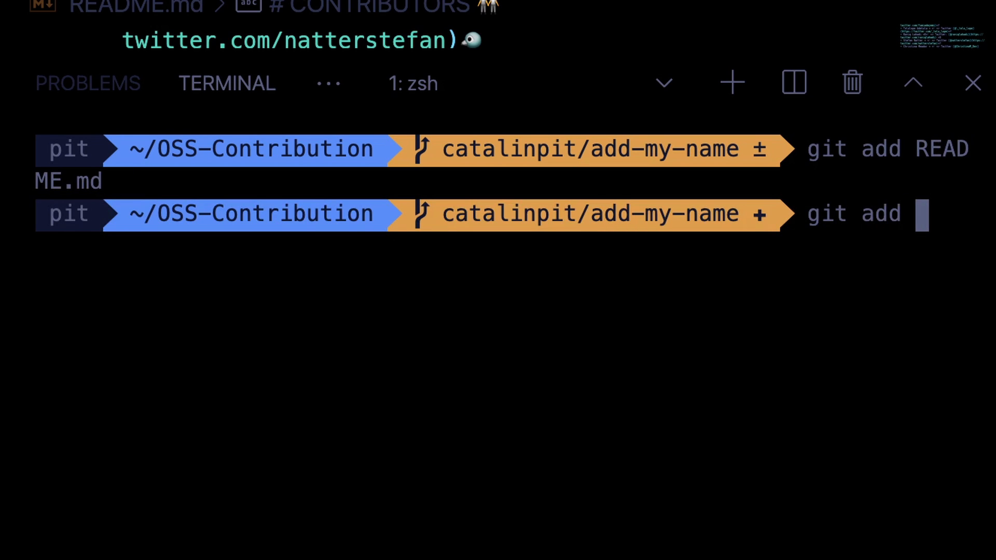
type(".")
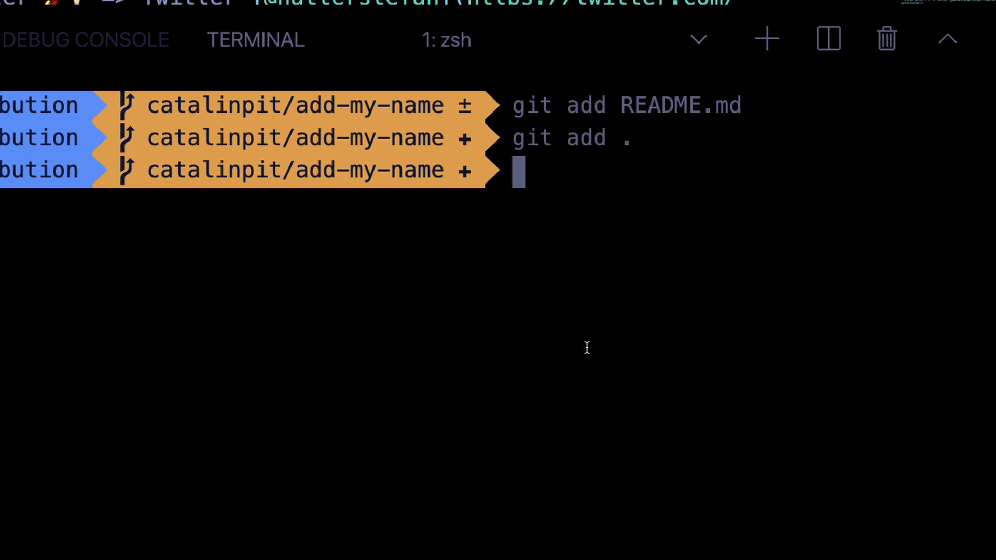
Step: Commit the staged change with message "Added my name and twitter"
type("git com")
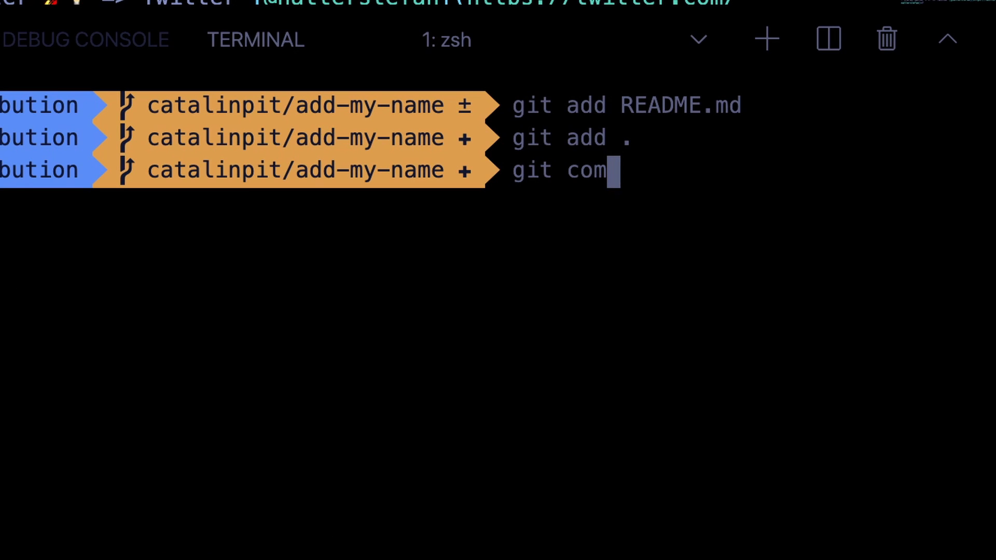
type("mit -m")
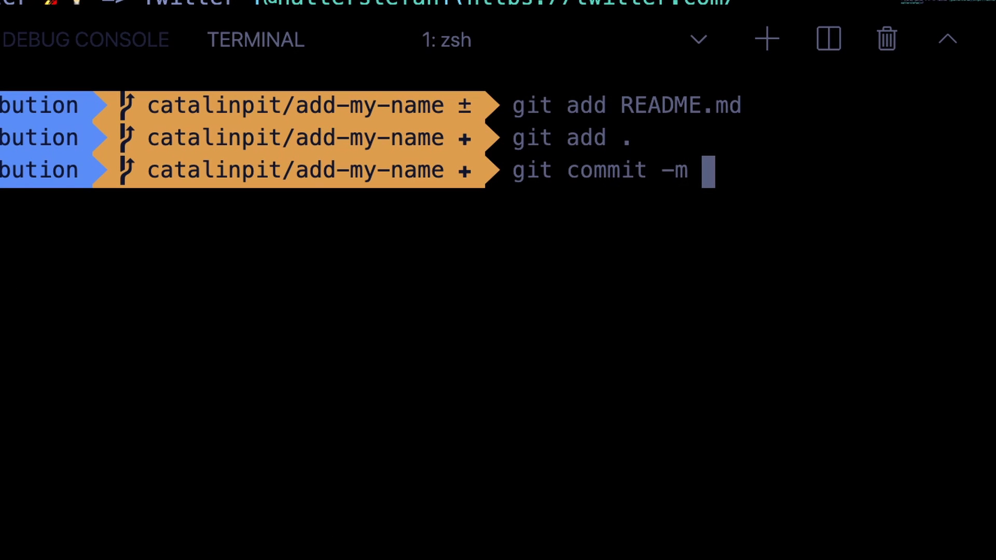
type("\"")
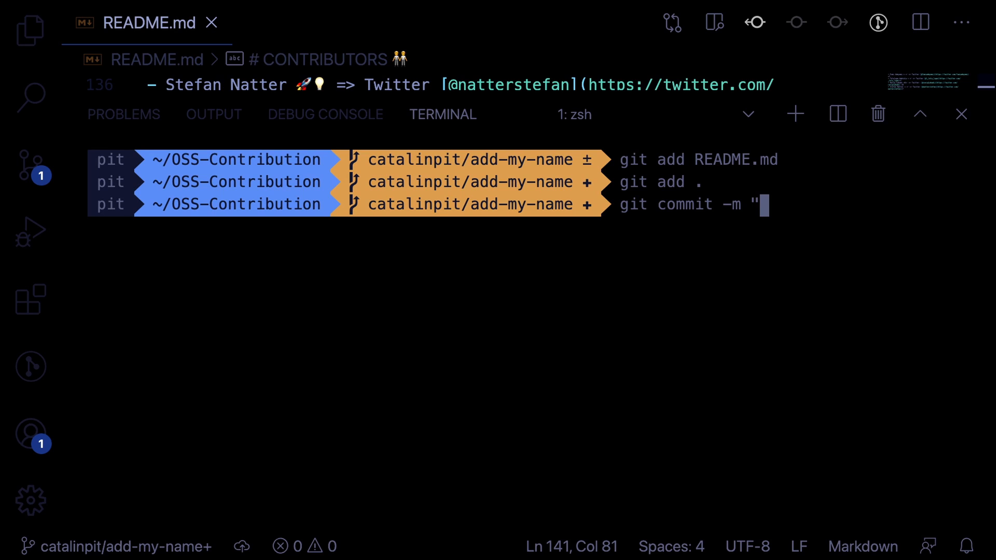
type("Added my na")
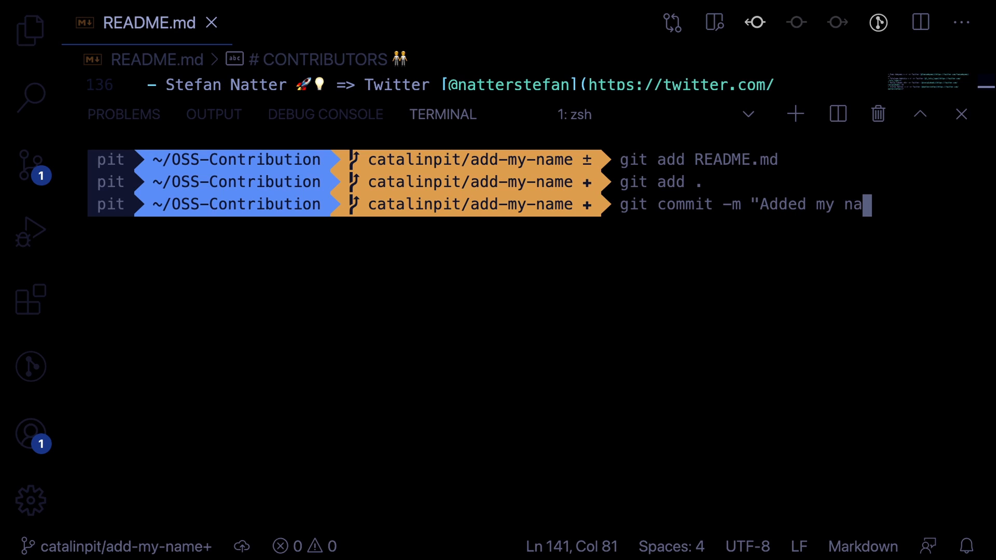
type("me and twitter\"")
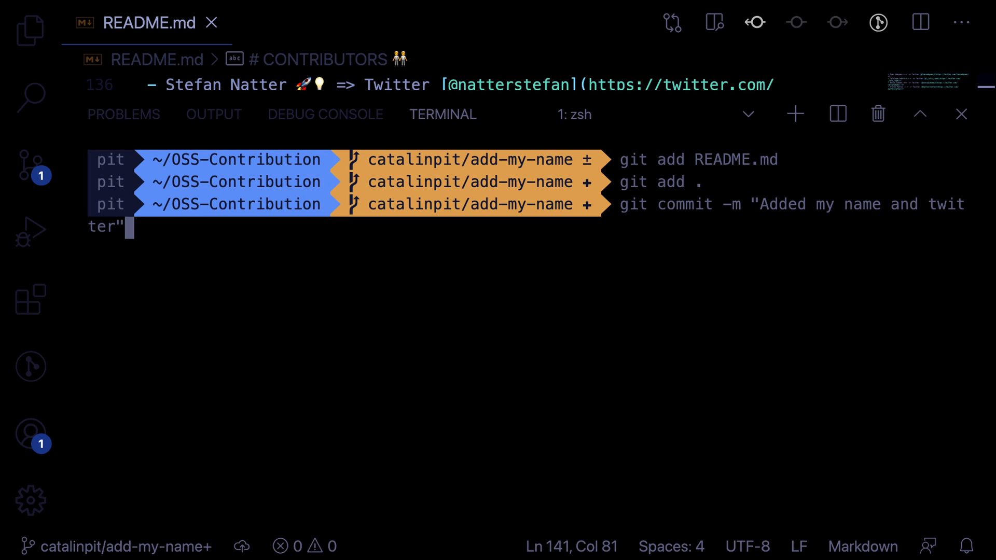
key("Return")
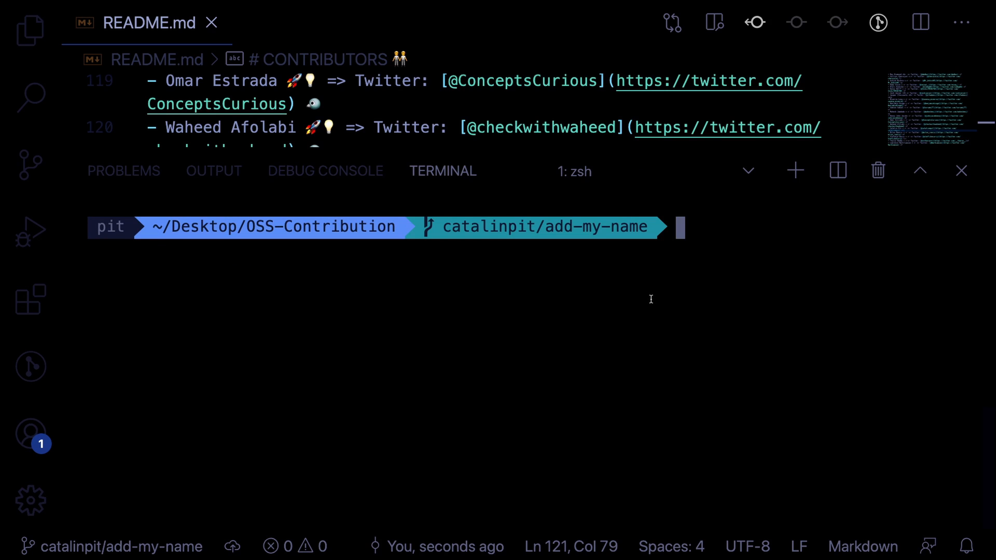
Step: Run git push -u origin catalinpit/add-my-name to publish and track the branch
type("git push -")
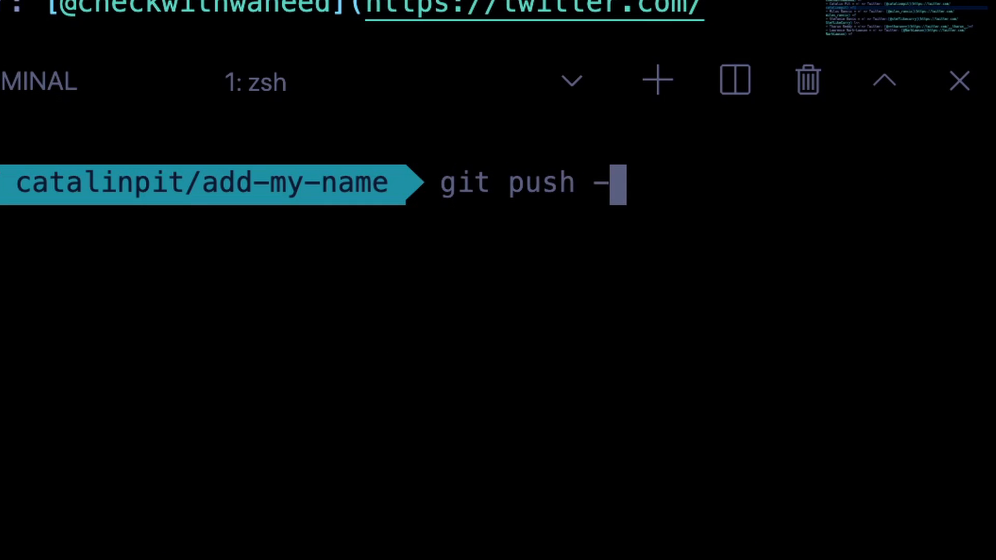
type("u origin")
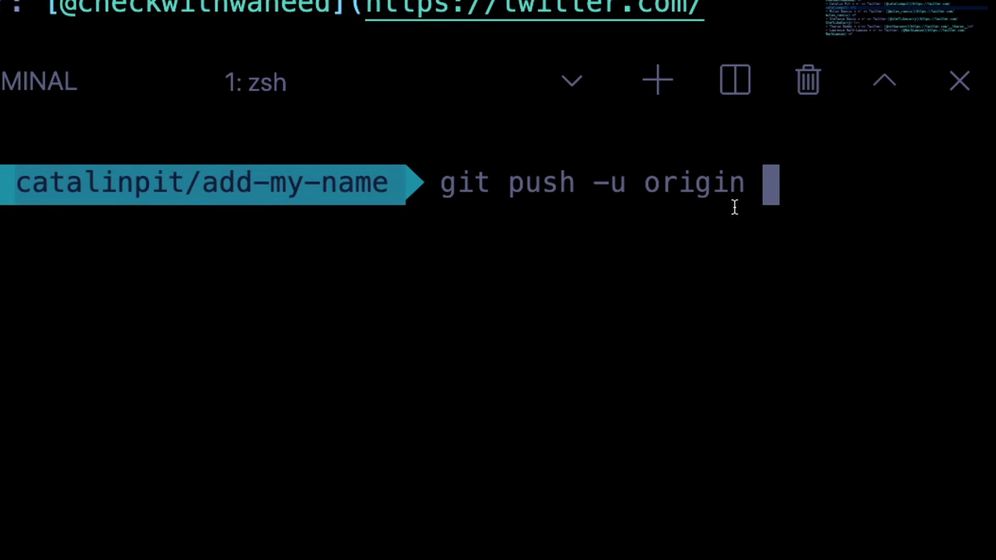
type("catalinpit/a")
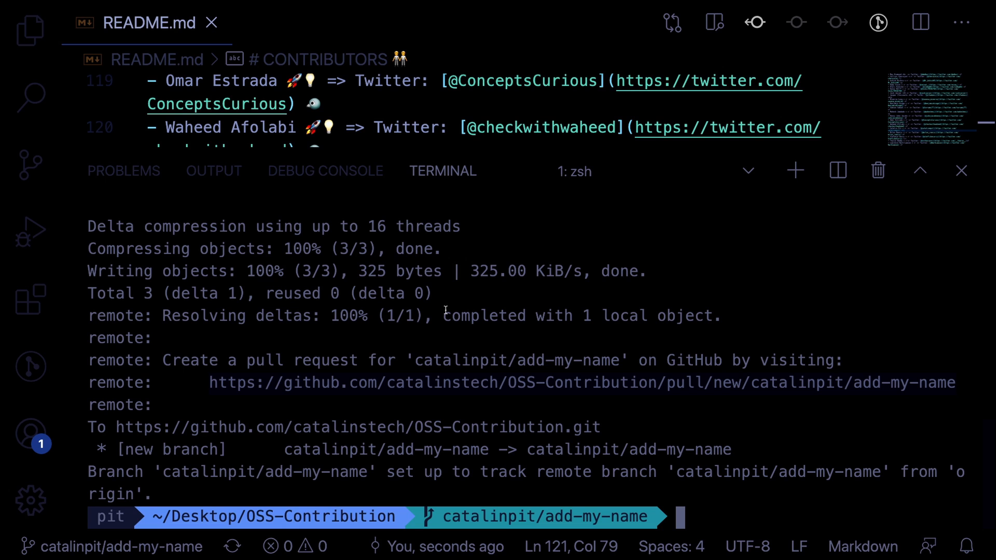
mouse_move(422, 383)
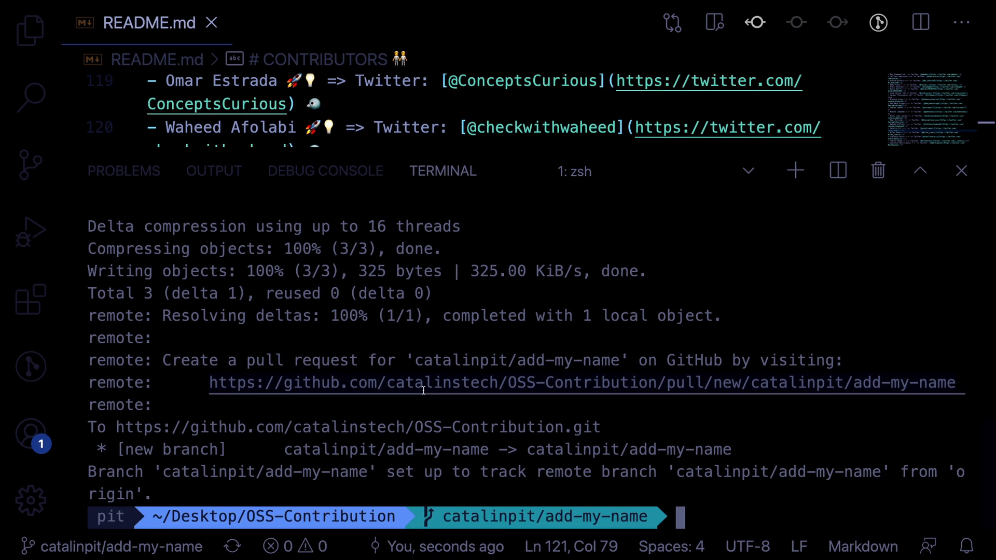
mouse_move(437, 409)
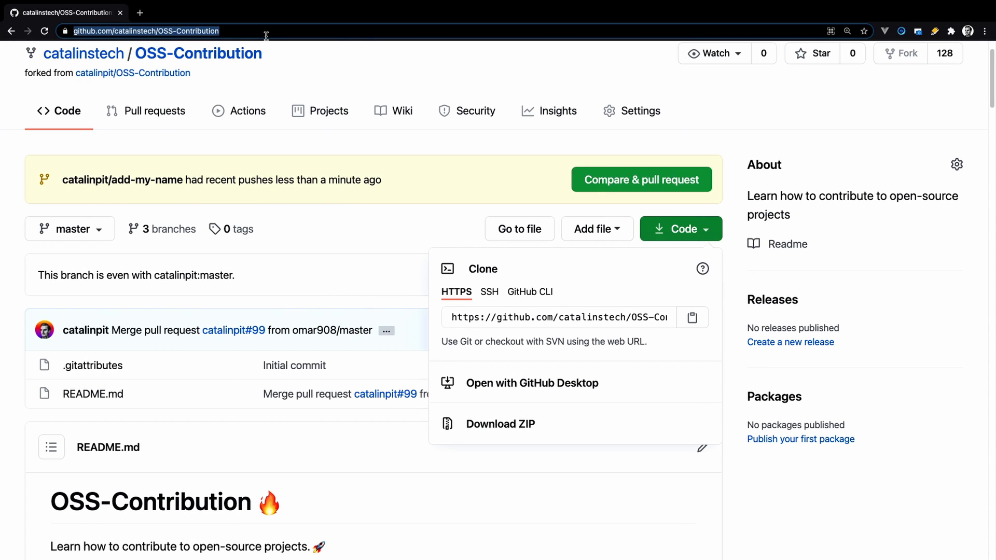
Step: Follow the pull/new link and describe it as 'Add my name and twitter handle in the README.md file.'
left_click(642, 180)
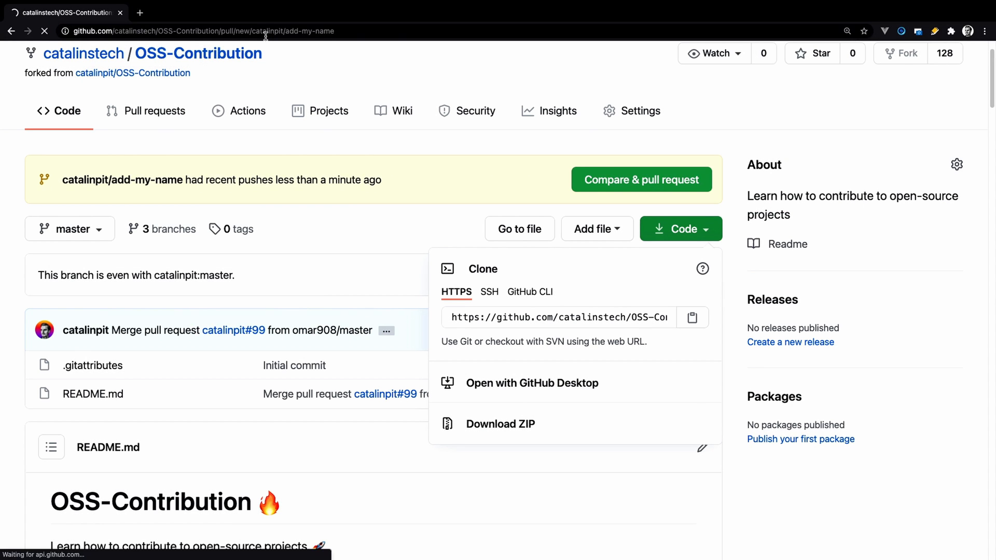
left_click(641, 179)
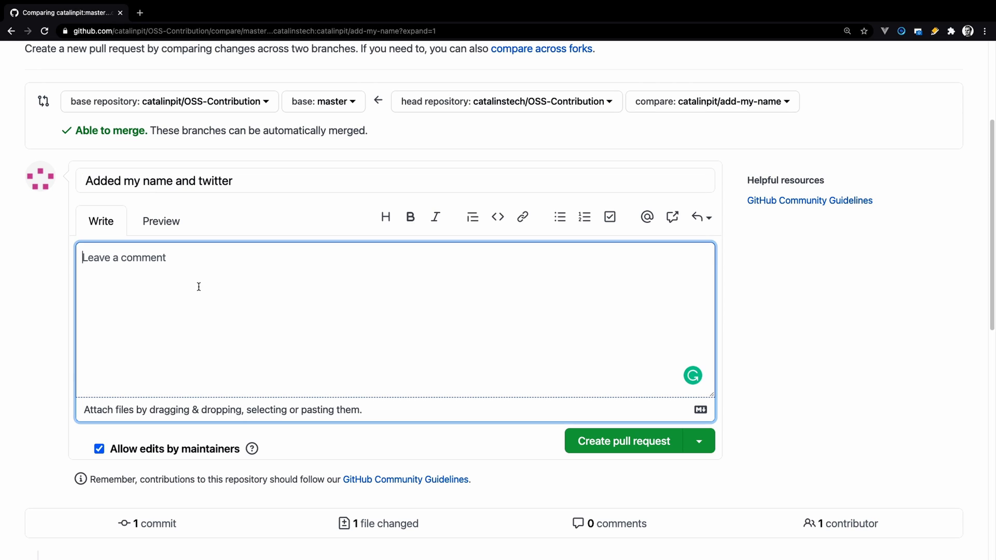
type("Add my name and twitter handle in the README.md")
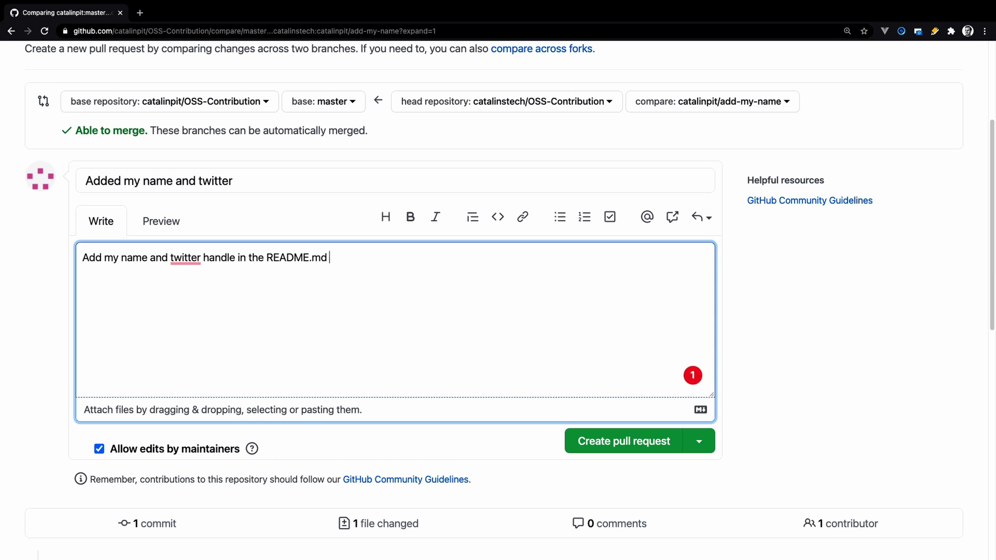
type("file.")
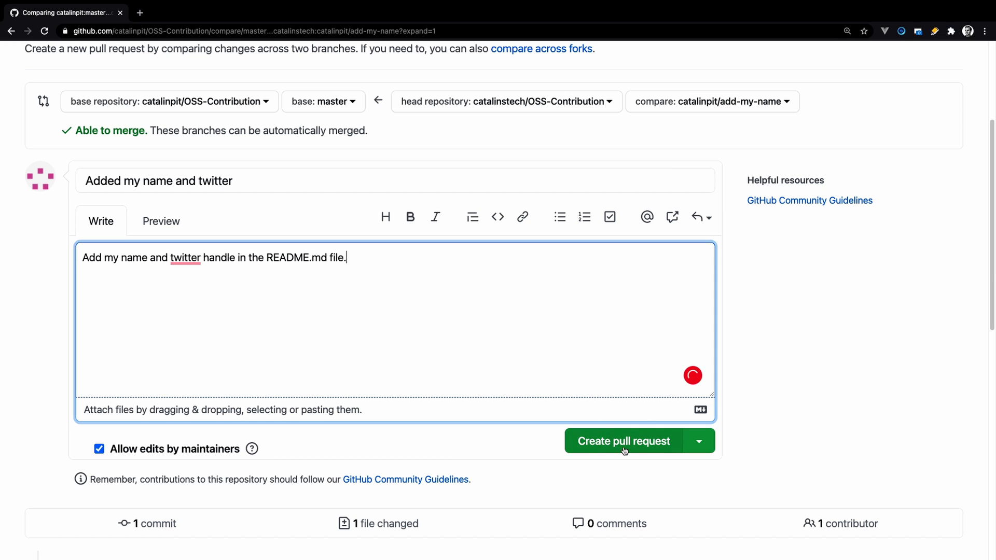
Step: Create pull request #128 'Added my name and twitter' into catalinpit:master
left_click(623, 441)
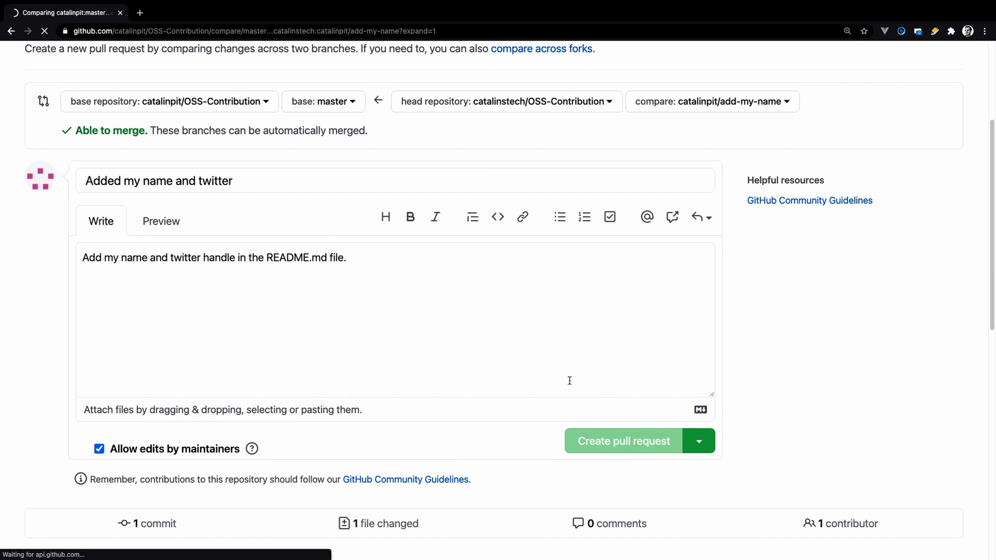
left_click(623, 441)
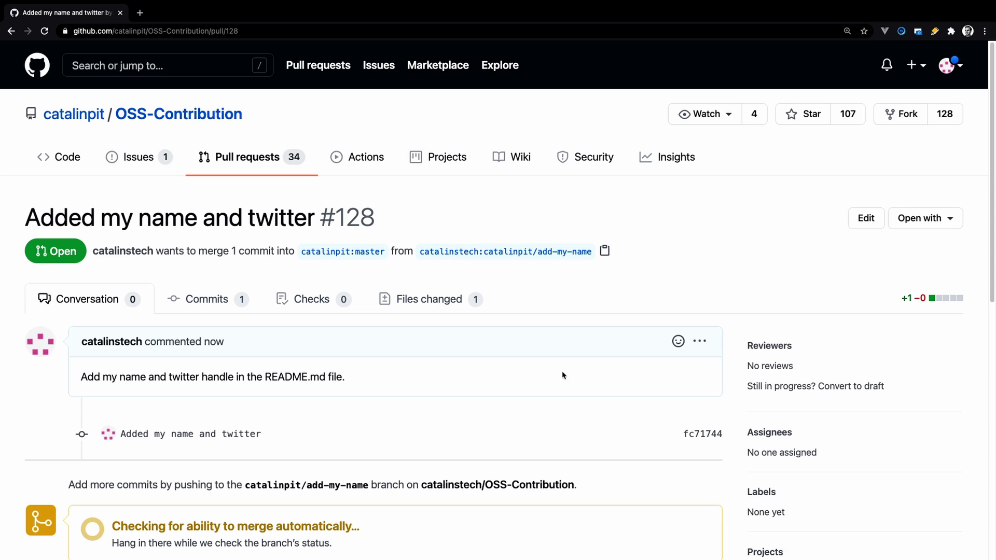
scroll("down", 3)
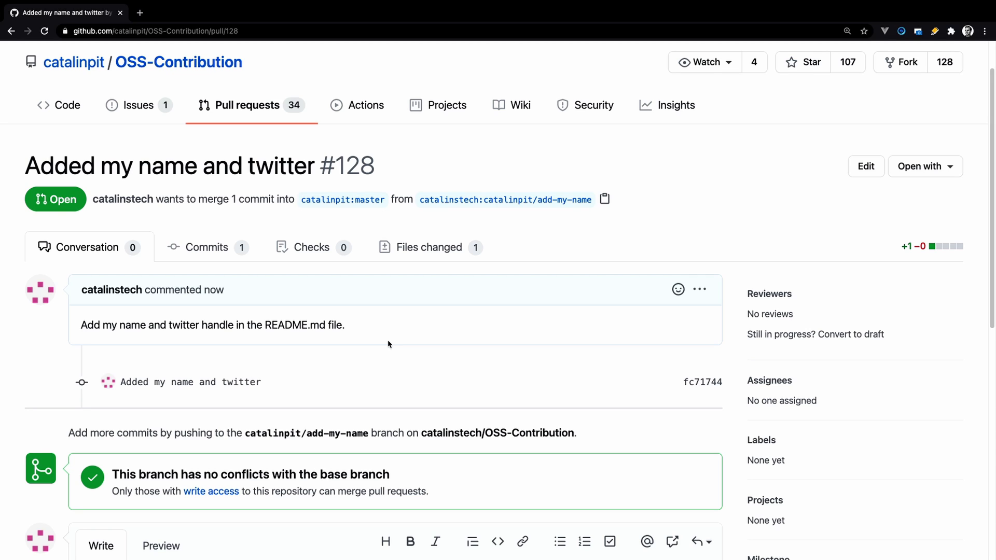
mouse_move(388, 343)
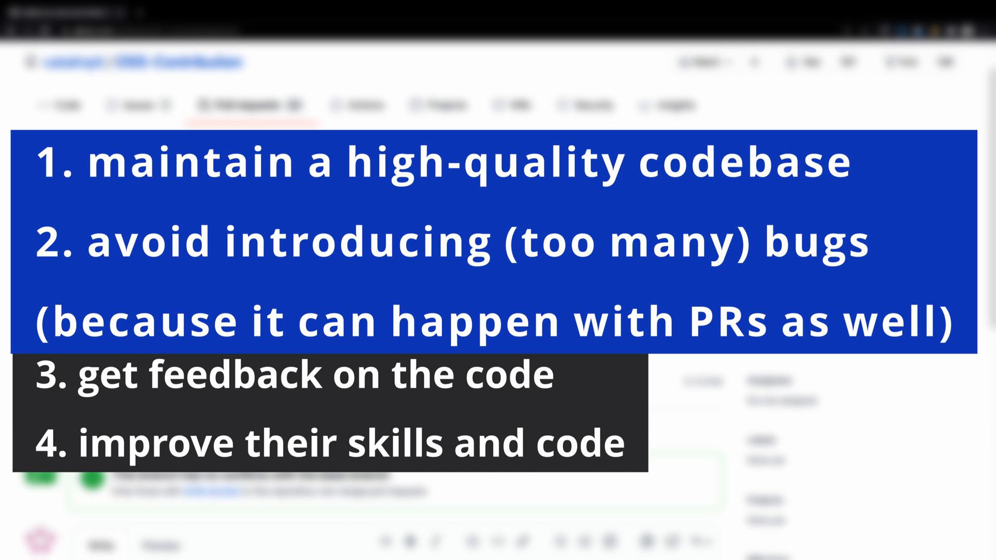
scroll("down", 3)
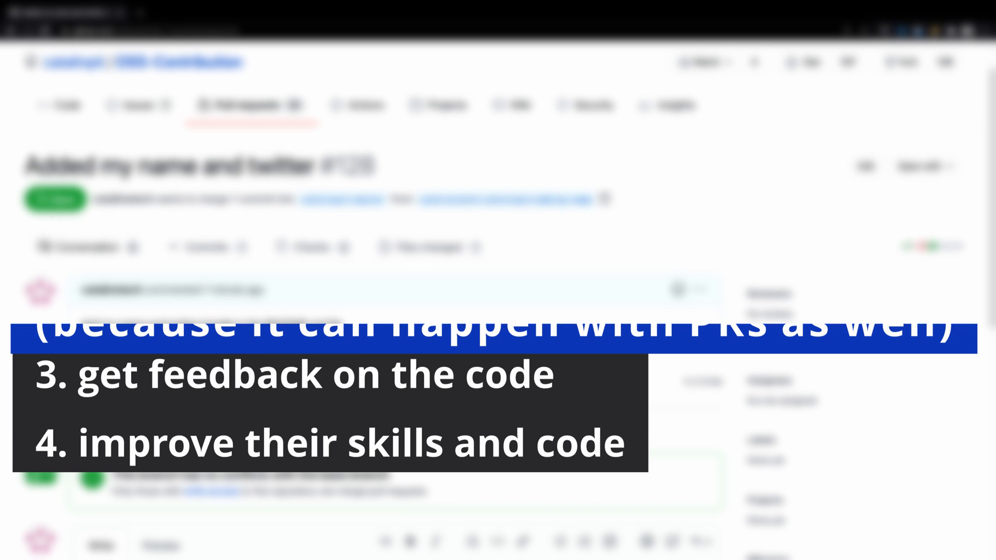